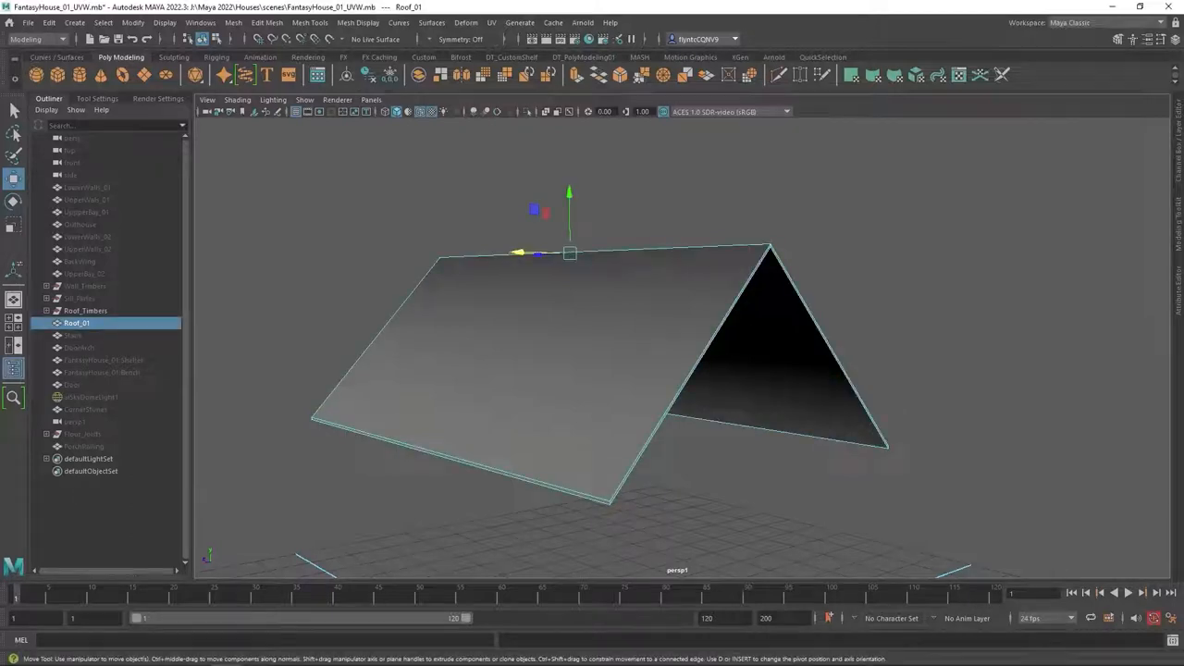
pyautogui.moveTo(525, 381)
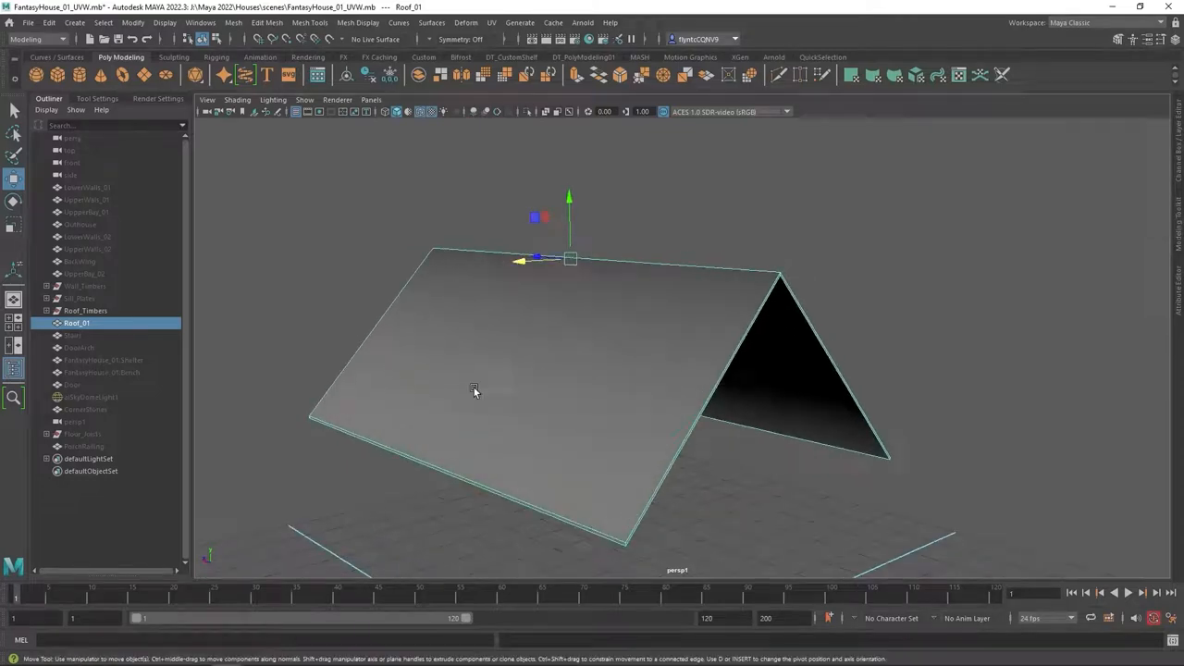
pyautogui.moveTo(594, 333)
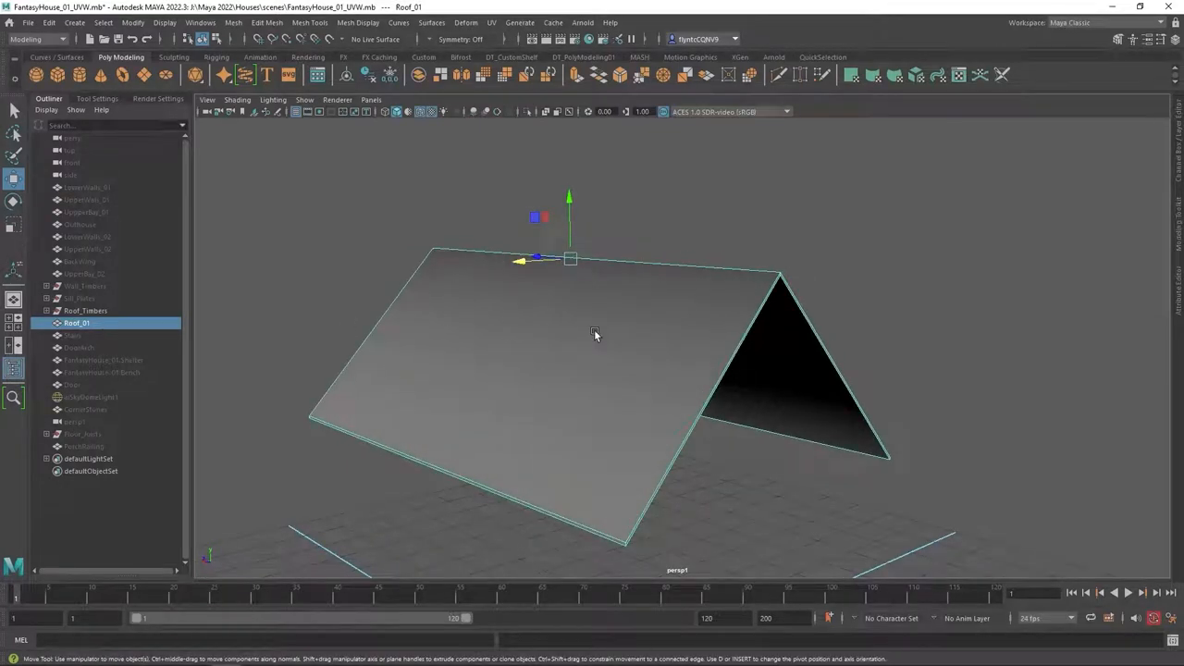
# - Select the roof slope faces, switch to UV Editing and planar-project them, scaling the new shell
pyautogui.click(584, 342)
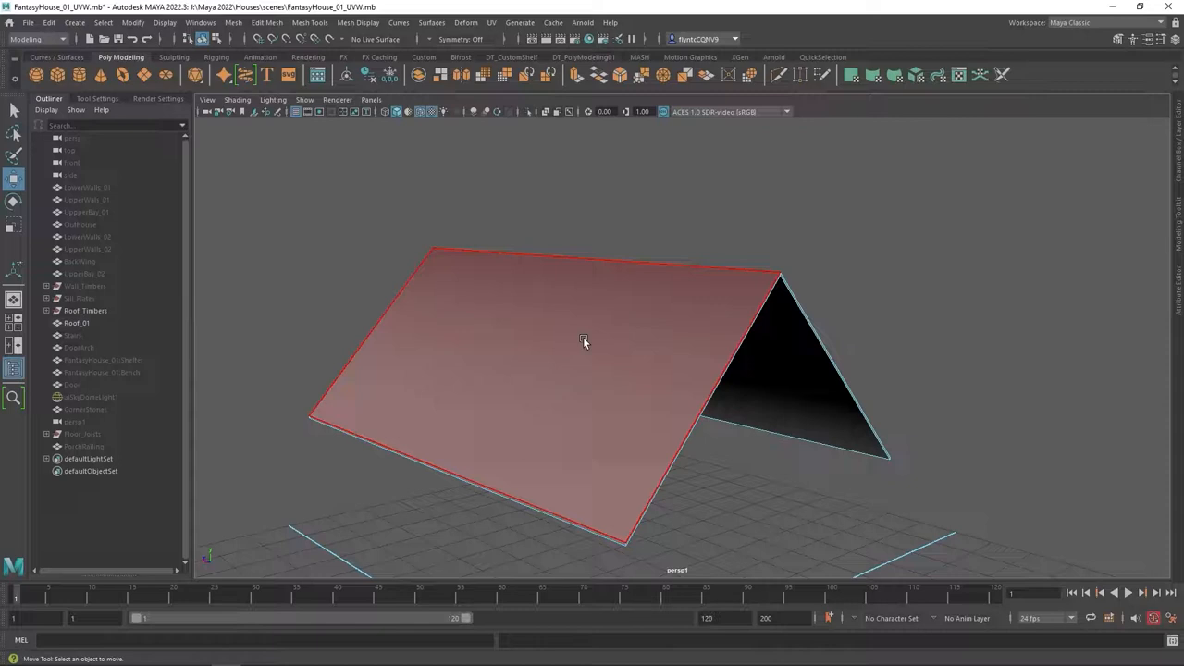
pyautogui.click(584, 340)
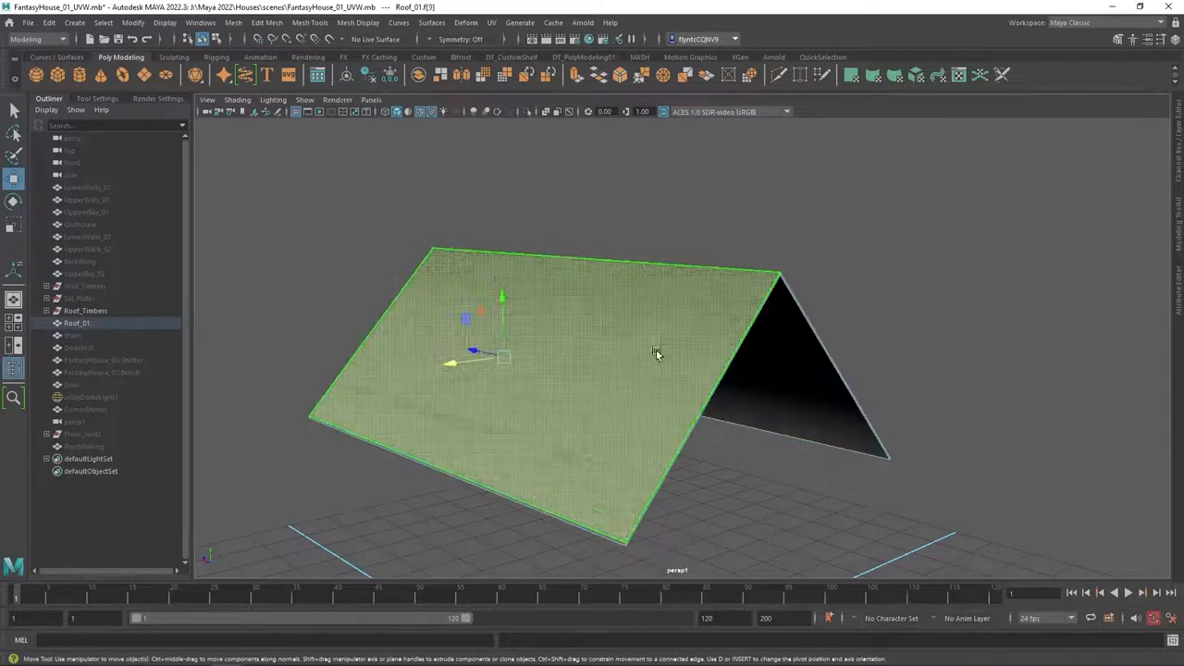
pyautogui.moveTo(647, 351); pyautogui.dragTo(517, 333)
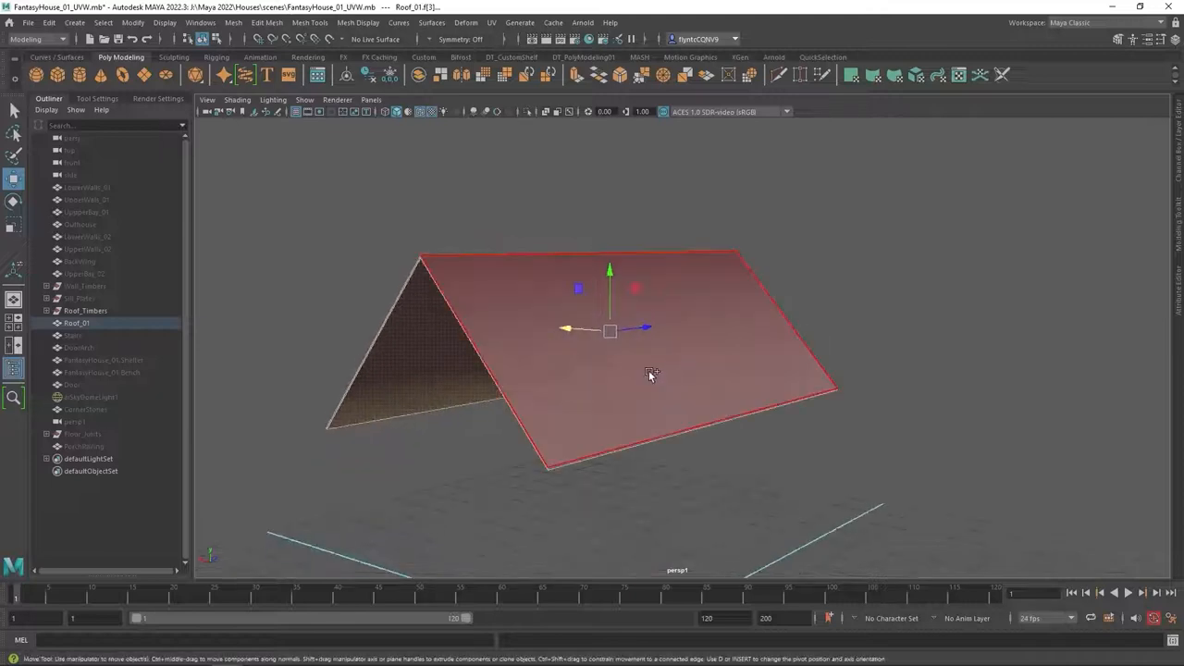
pyautogui.moveTo(647, 373); pyautogui.dragTo(718, 398)
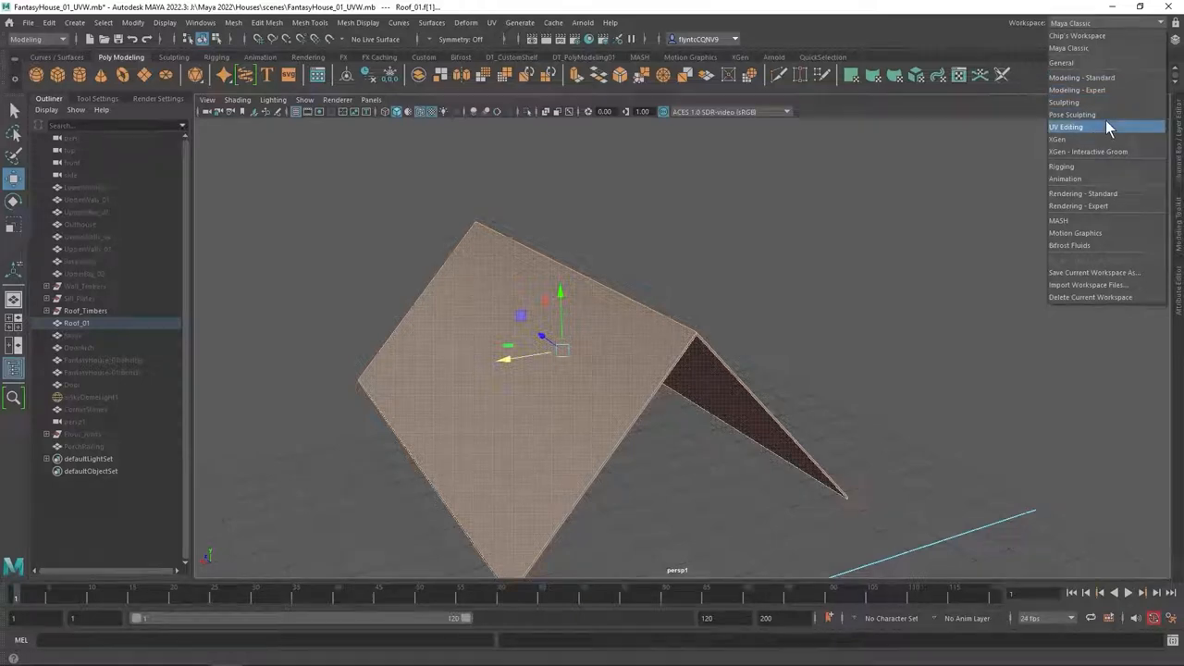
pyautogui.click(1066, 125)
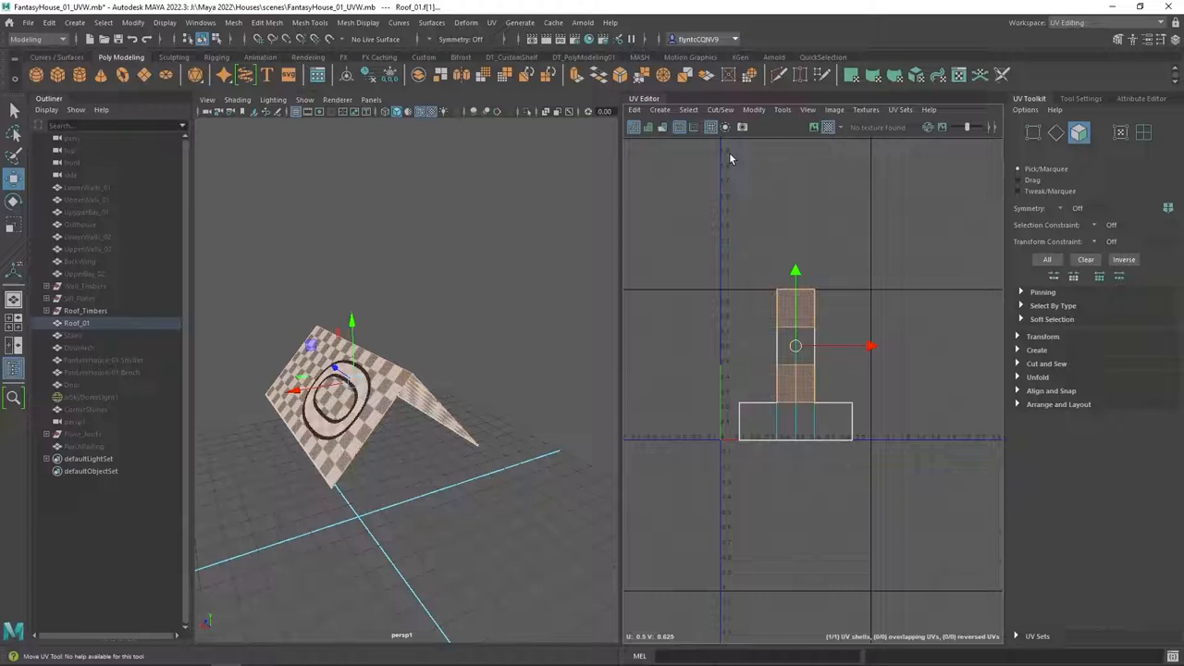
pyautogui.click(492, 23)
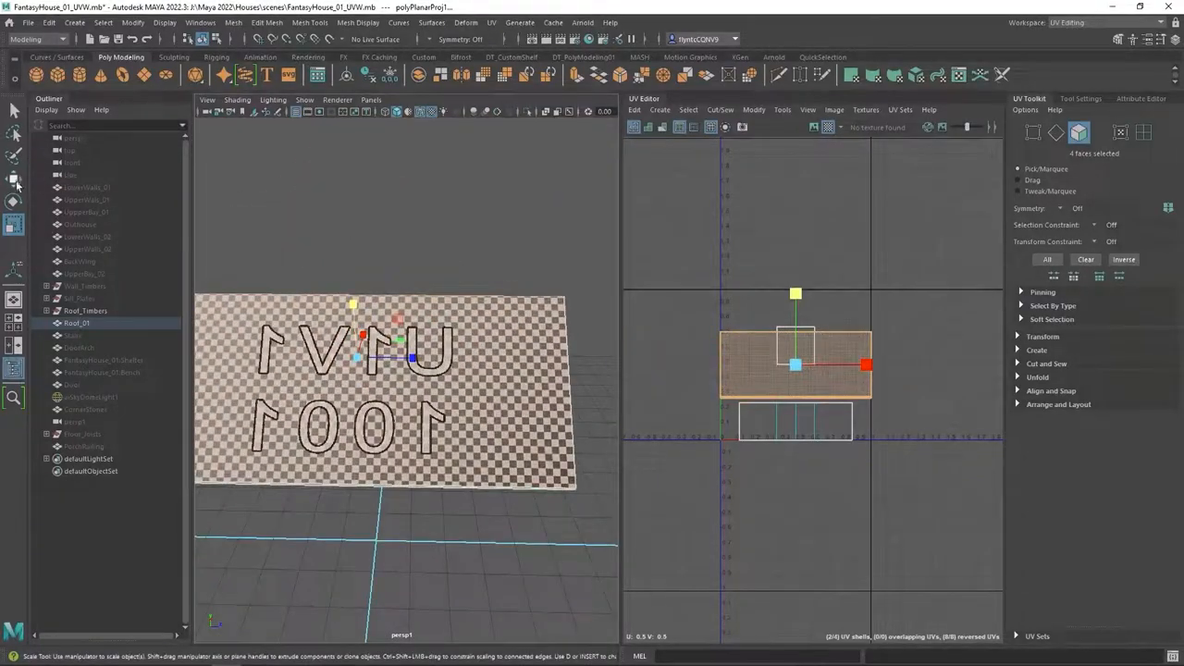
pyautogui.moveTo(795, 363); pyautogui.dragTo(795, 257)
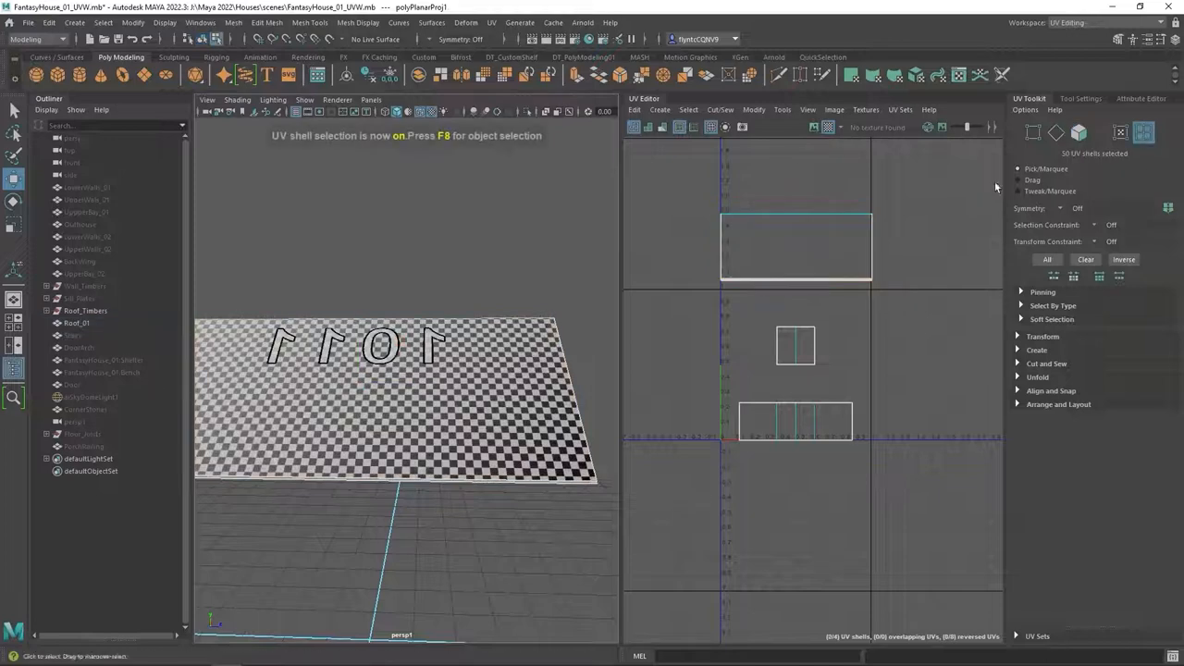
# - Move the projected roof shell up above the other shells in UV space
pyautogui.click(795, 244)
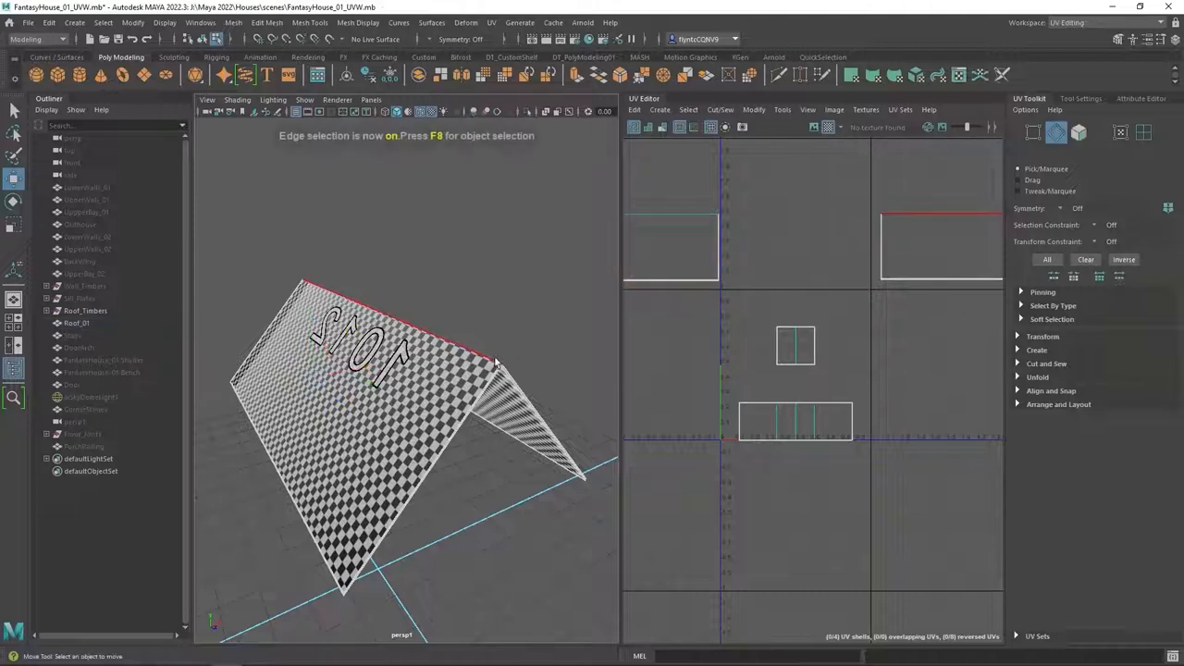
# - Cut the roof UVs along the selected ridge edge so each slope becomes its own shell
pyautogui.click(496, 361)
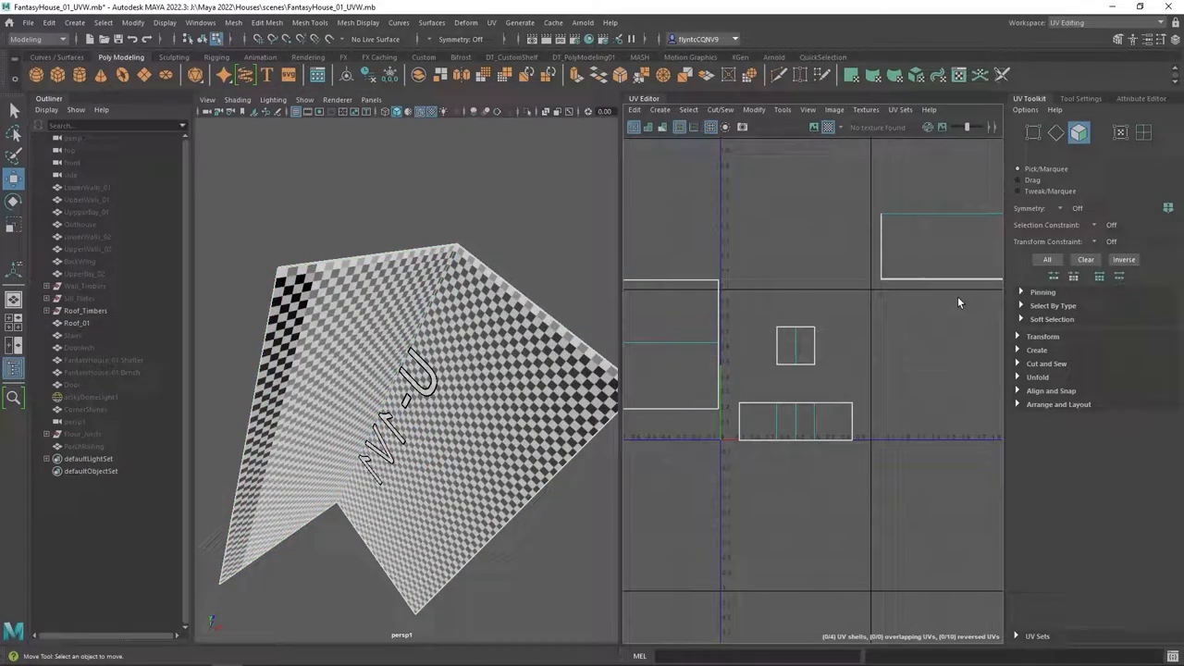
pyautogui.click(939, 245)
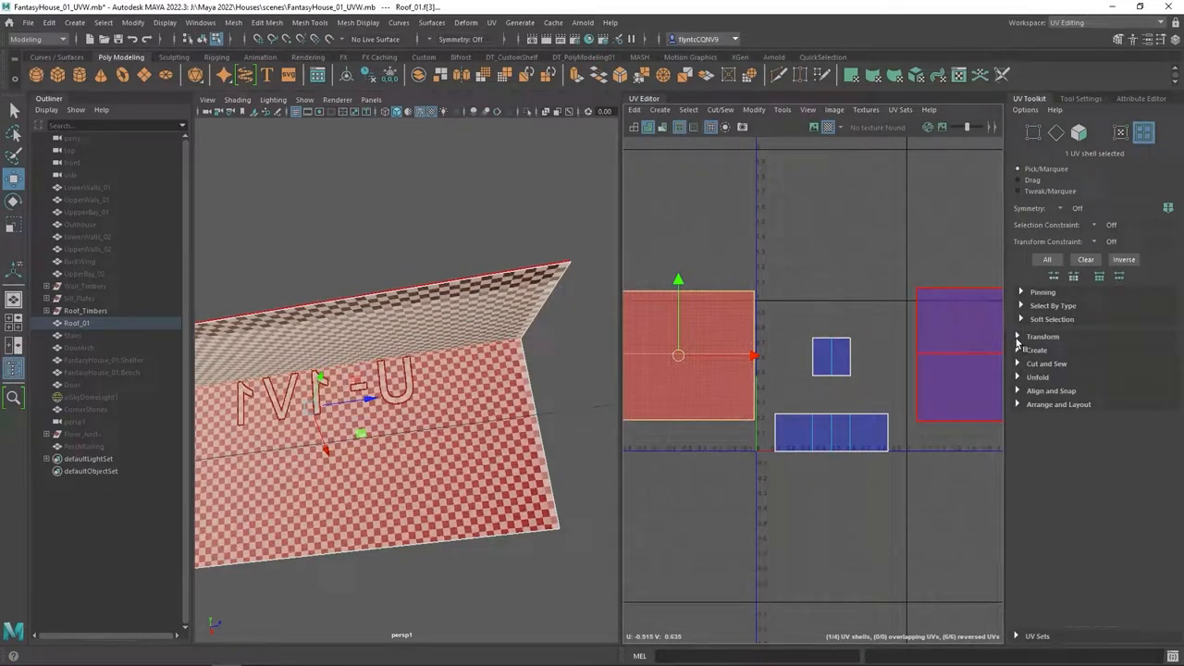
# - Flip one slope shell horizontally from the UV Toolkit Transform section to match the other
pyautogui.click(1155, 500)
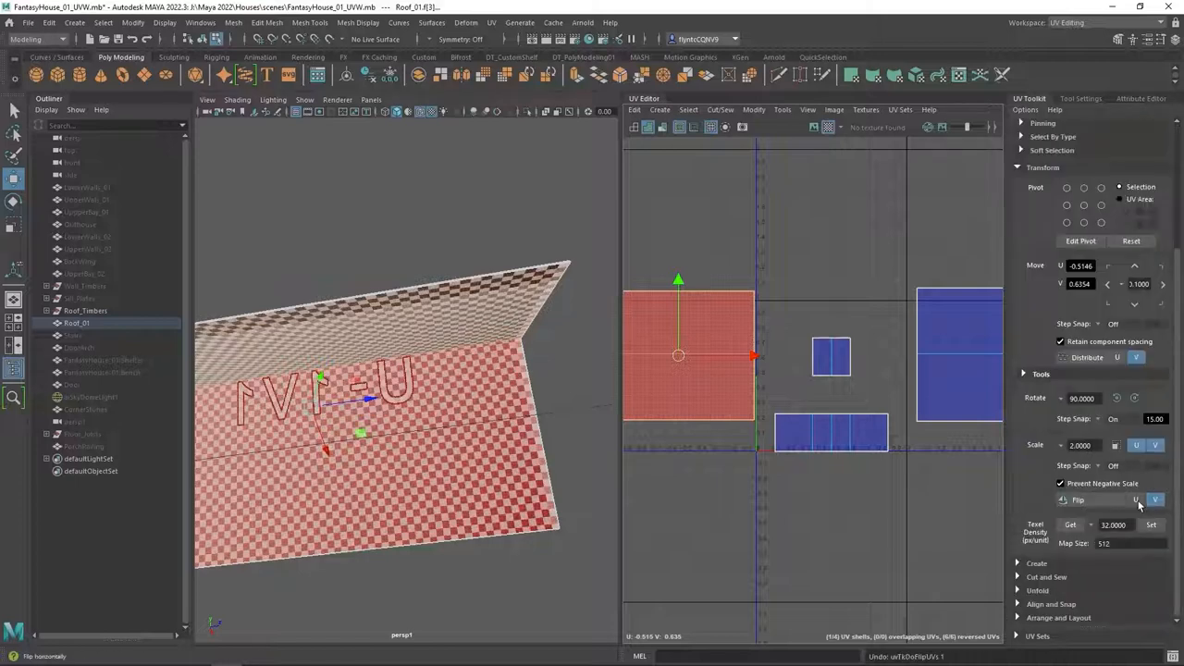
pyautogui.click(1154, 499)
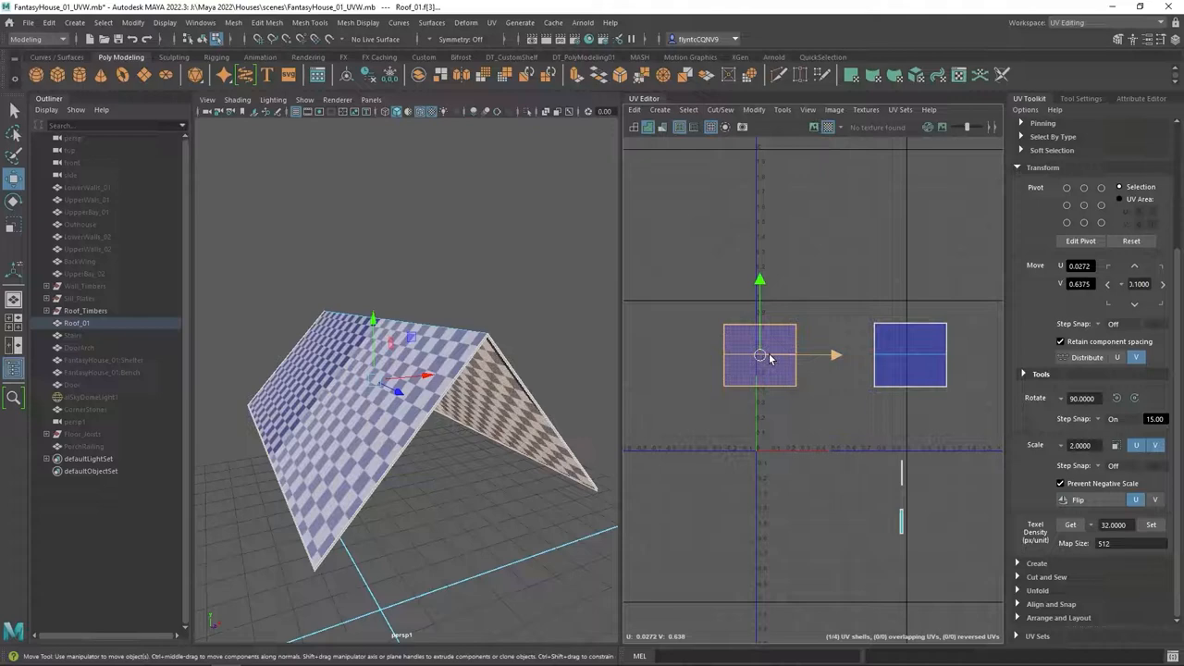
# - Stack the two slope shells vertically and move the thin strip shells beneath them
pyautogui.moveTo(758, 355); pyautogui.dragTo(847, 410)
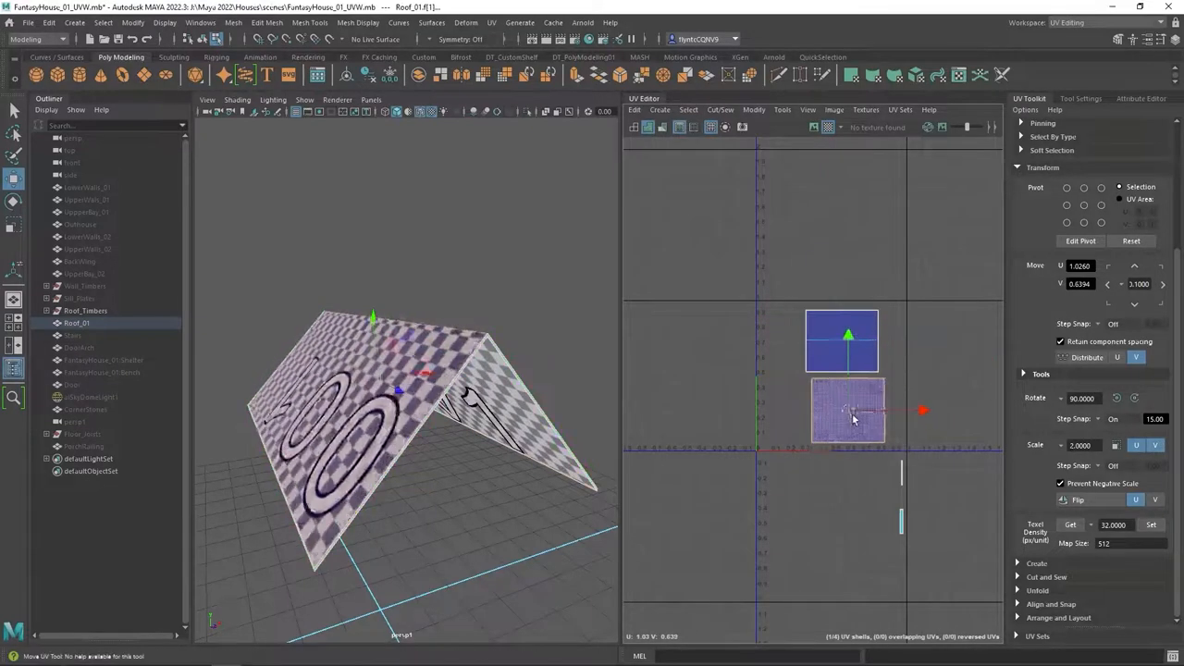
pyautogui.moveTo(847, 410); pyautogui.dragTo(842, 373)
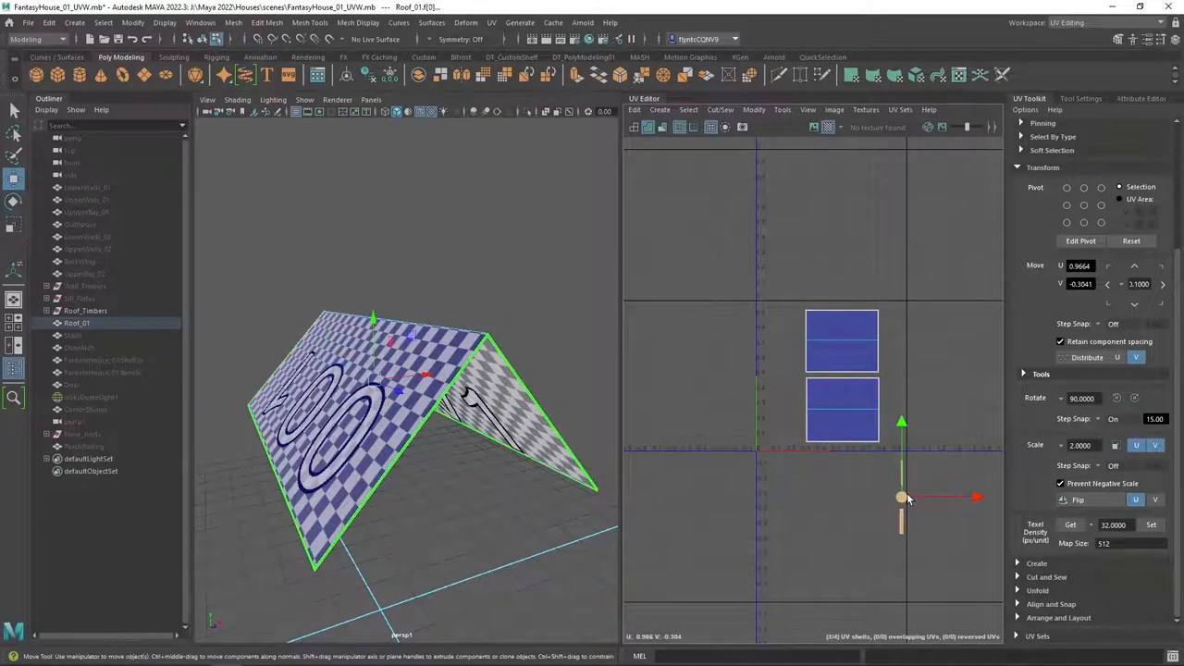
pyautogui.moveTo(903, 496); pyautogui.dragTo(784, 392)
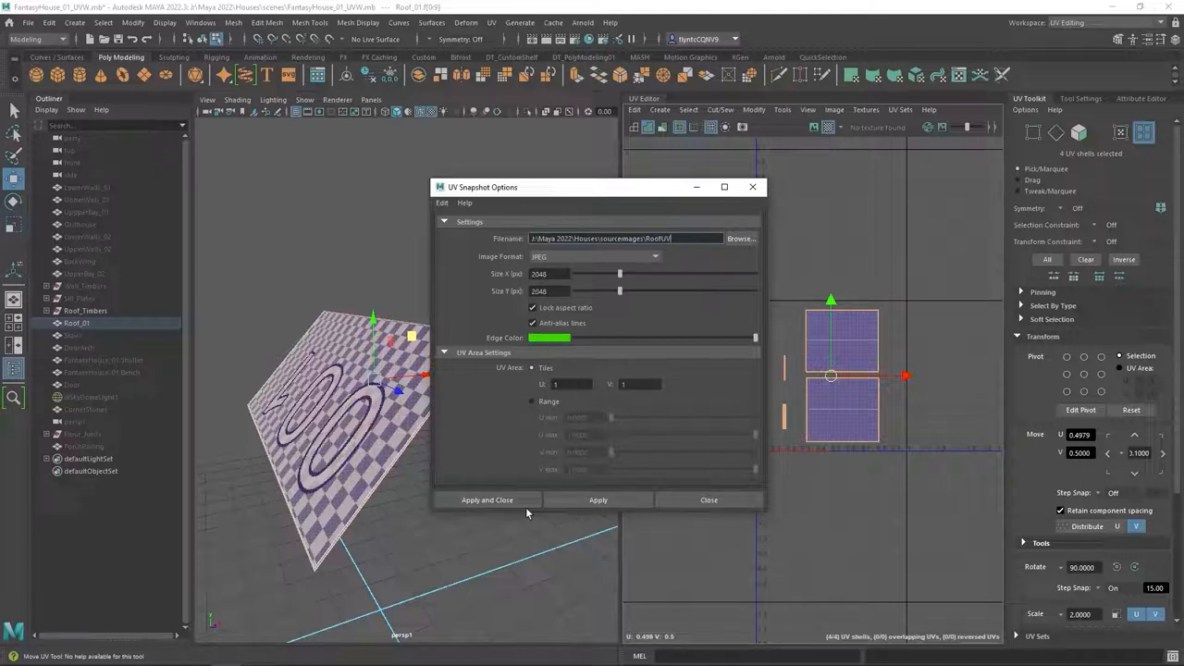
# - Save the 2048-pixel UV snapshot of the roof layout
pyautogui.click(487, 499)
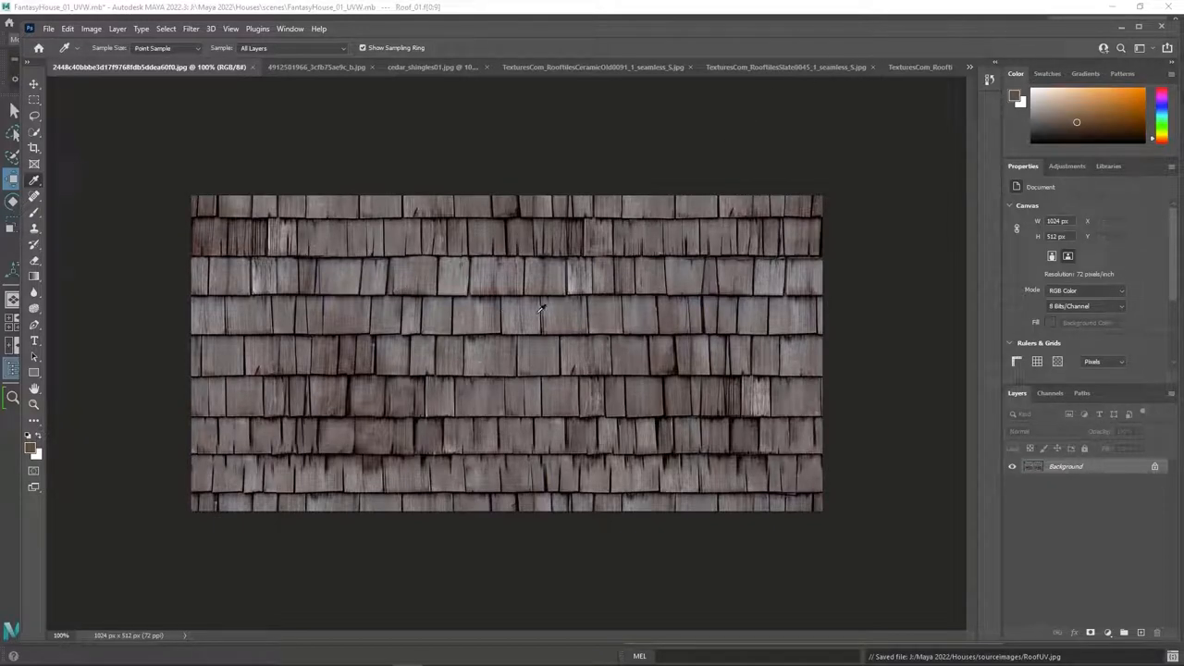
pyautogui.moveTo(496, 281)
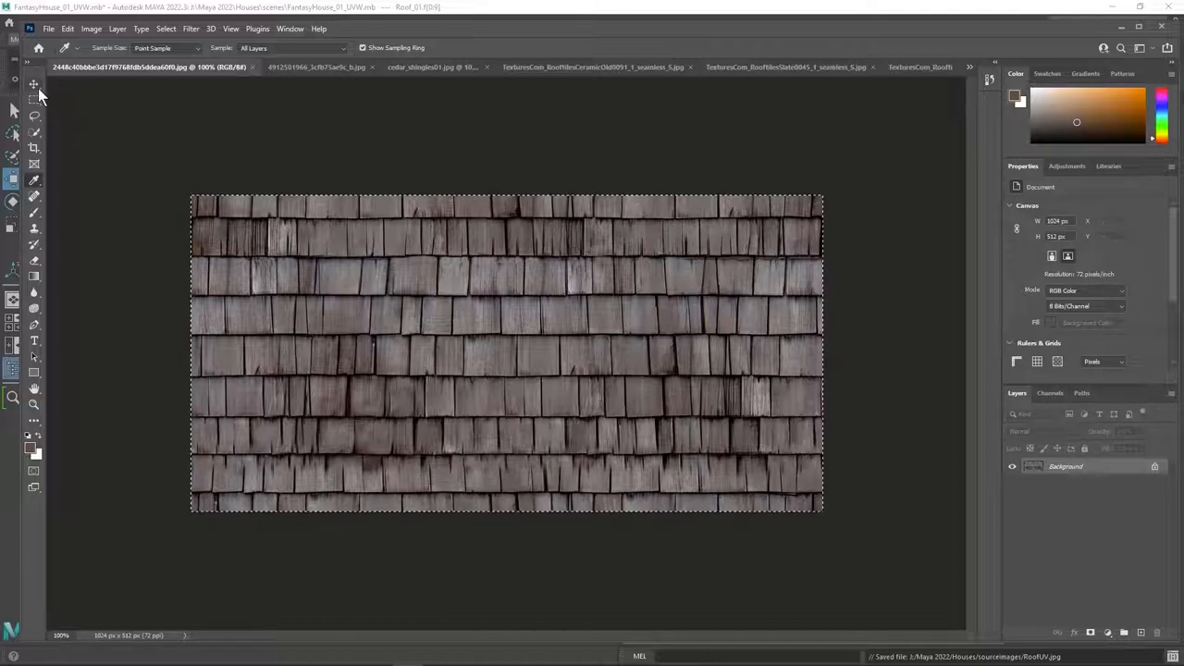
# - Switch to the RoofUV snapshot document with the copied shingle texture ready to paste
pyautogui.click(969, 67)
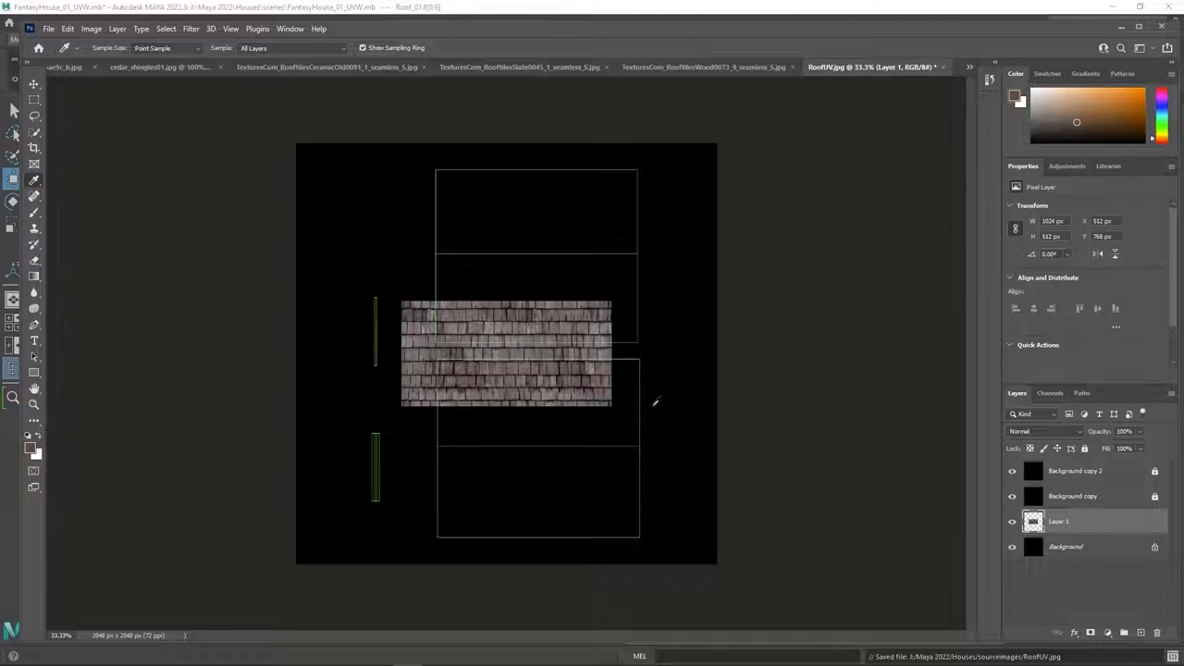
# - Pick the Move tool to place the pasted shingle layer over the UV layout
pyautogui.click(33, 96)
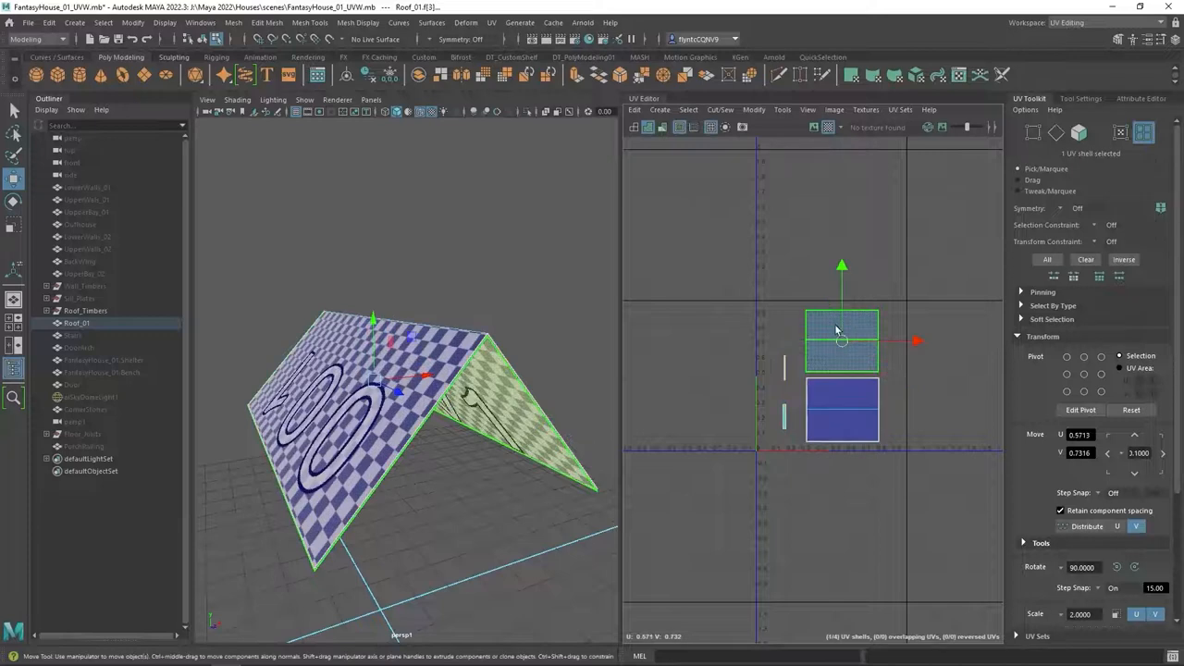
pyautogui.click(841, 410)
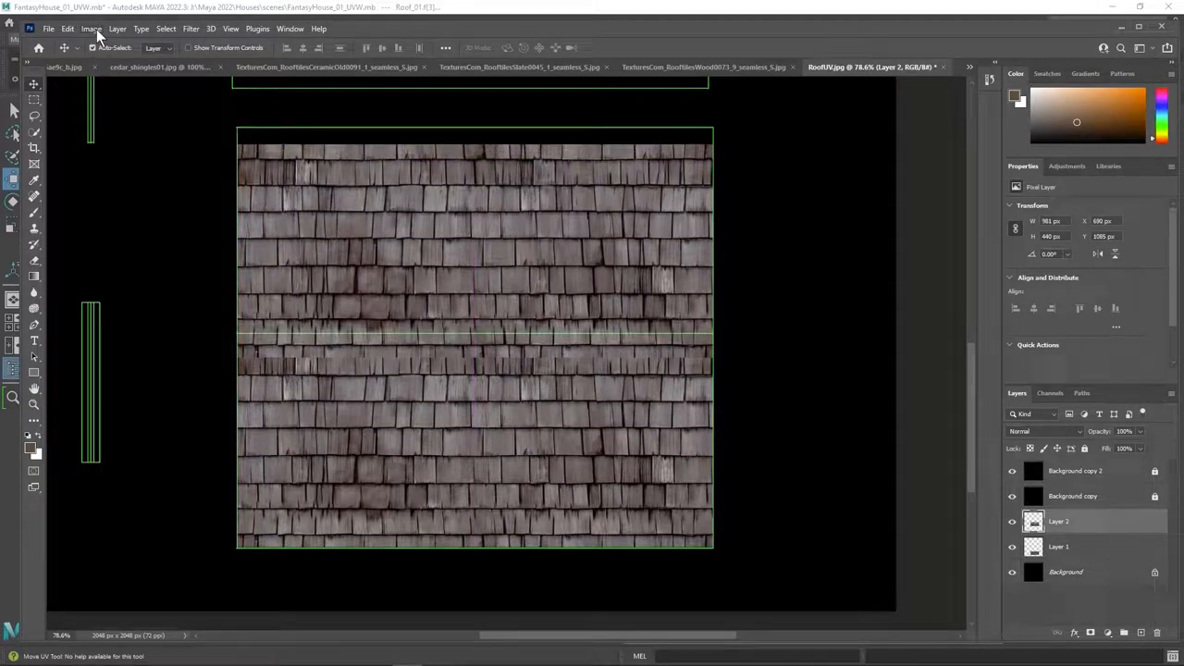
# - Mirror the shingle copy layer with Edit > Transform > Flip Horizontal
pyautogui.click(67, 29)
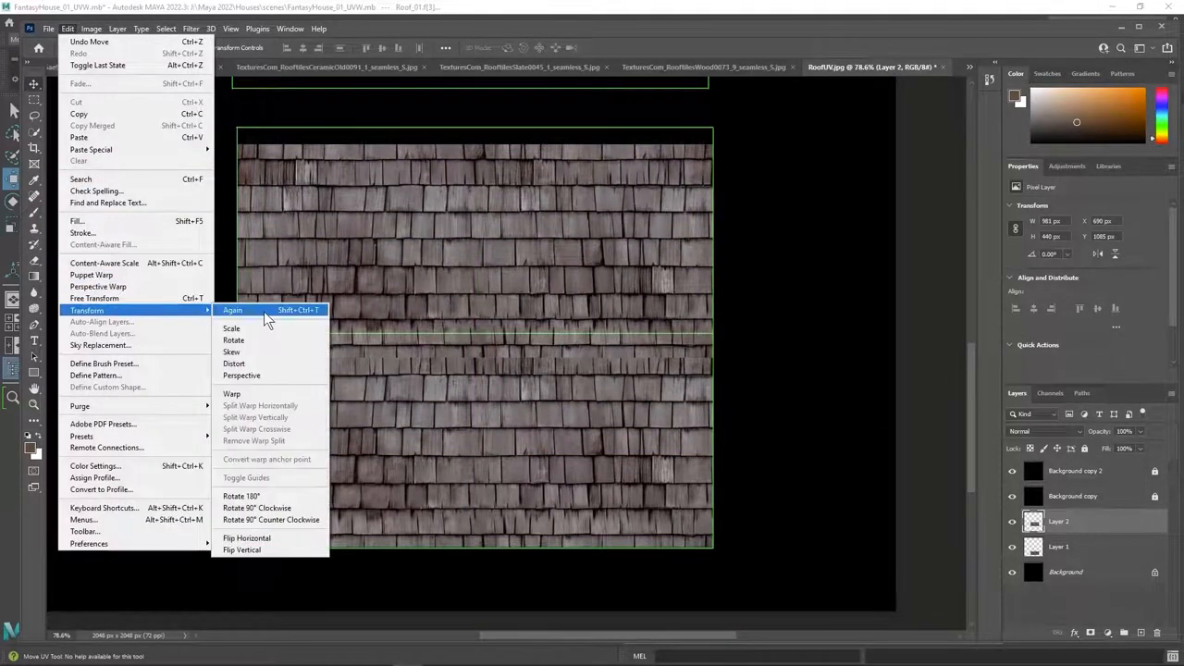
pyautogui.moveTo(246, 537)
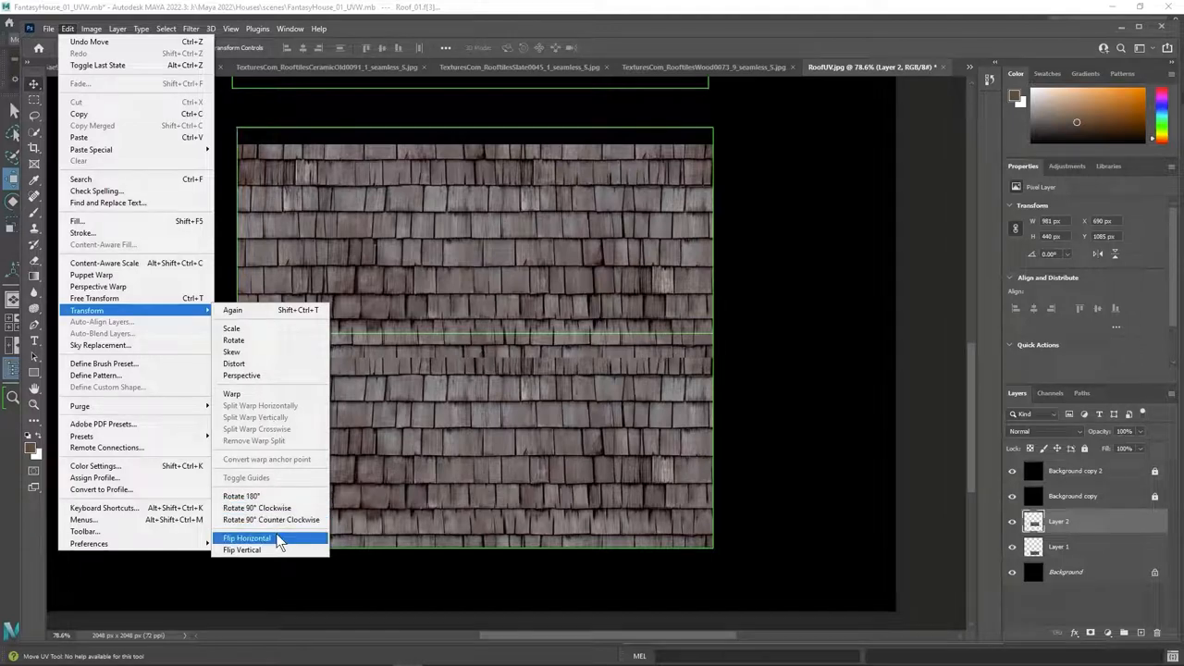
pyautogui.click(246, 537)
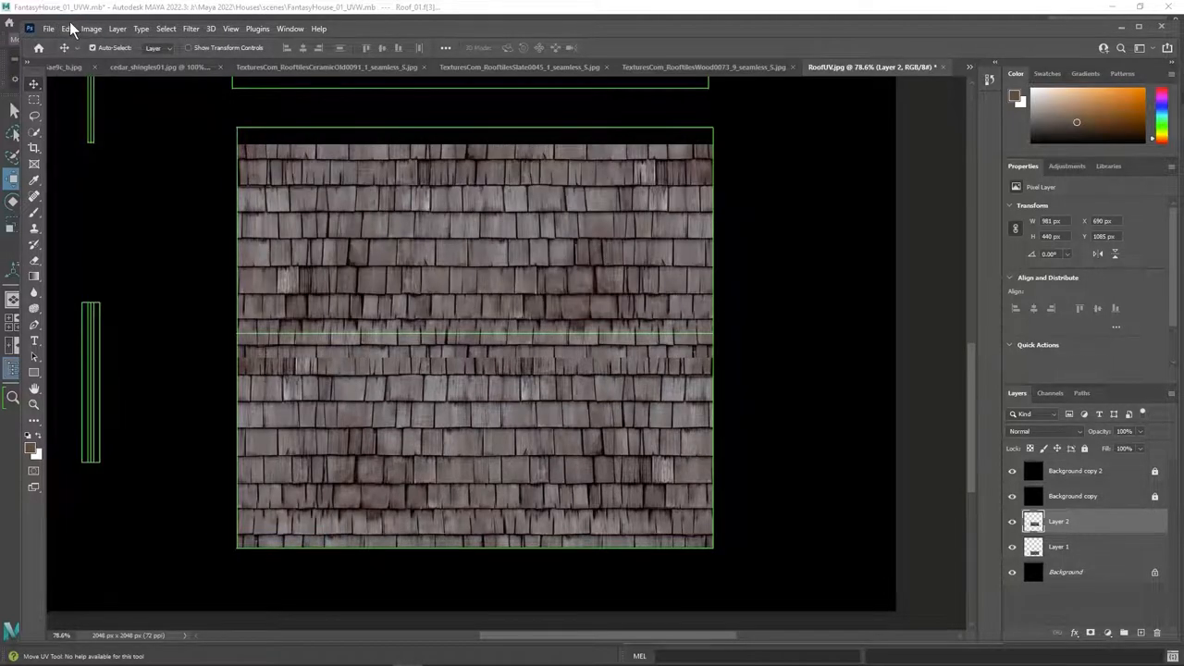
pyautogui.click(71, 30)
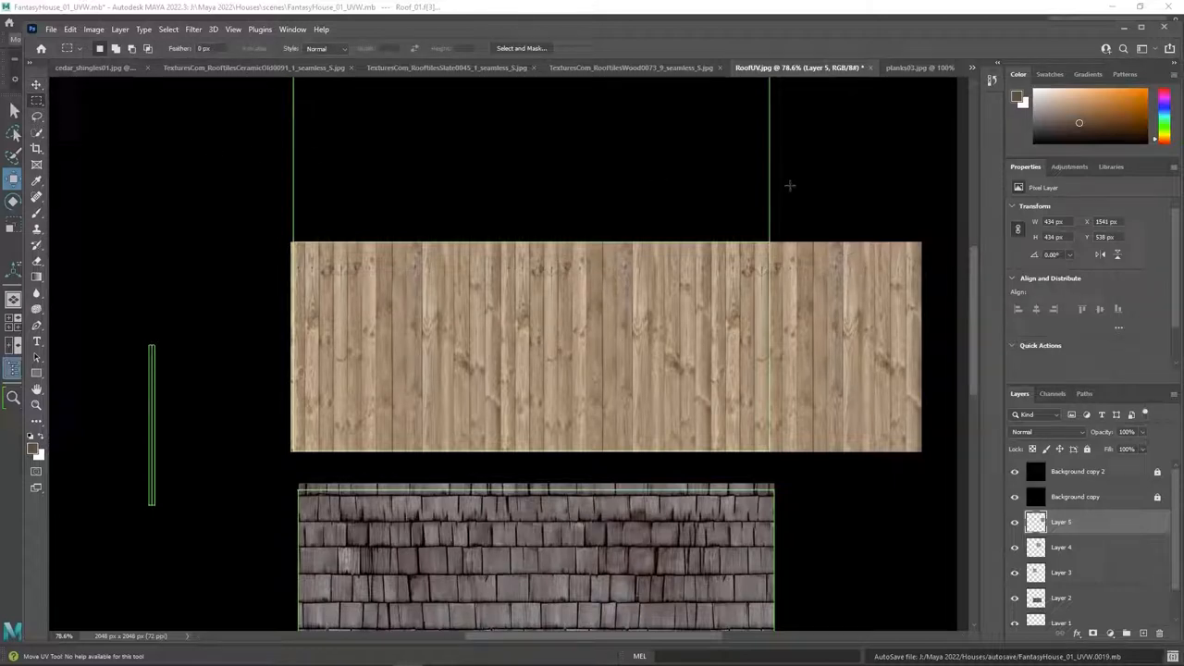
# - Narrow the plank texture layer to a shorter width above the shingle tiles
pyautogui.moveTo(784, 200); pyautogui.dragTo(921, 481)
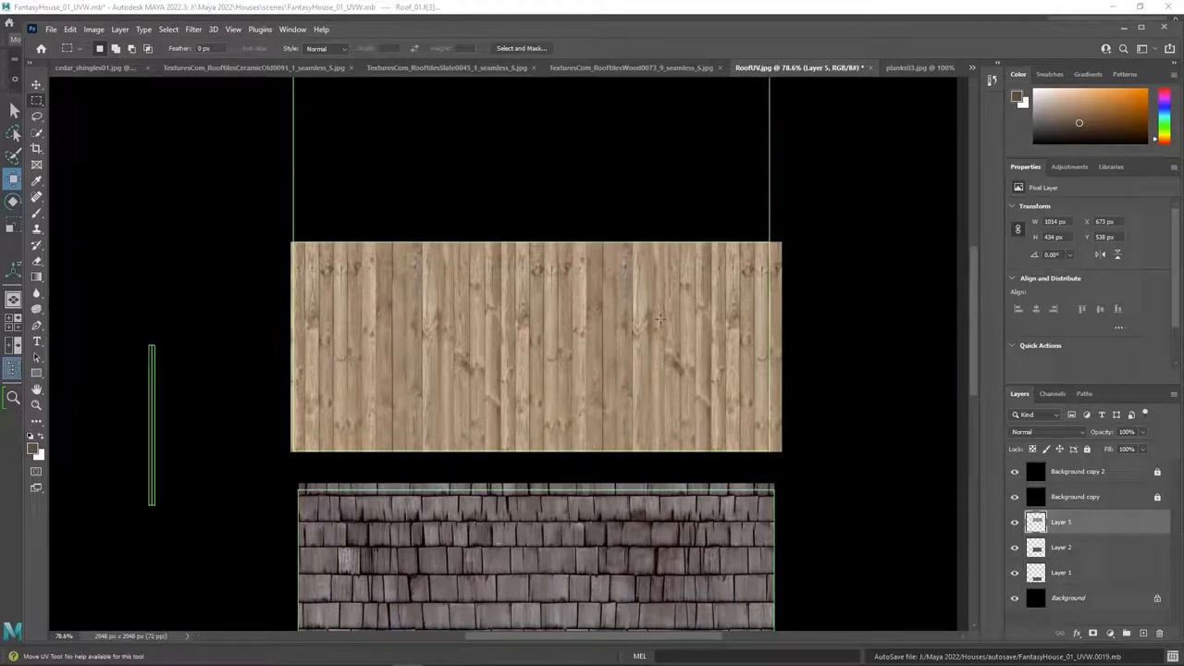
# - Scale the planks layer down to match the width of the shingle tiles
pyautogui.moveTo(536, 347); pyautogui.dragTo(518, 352)
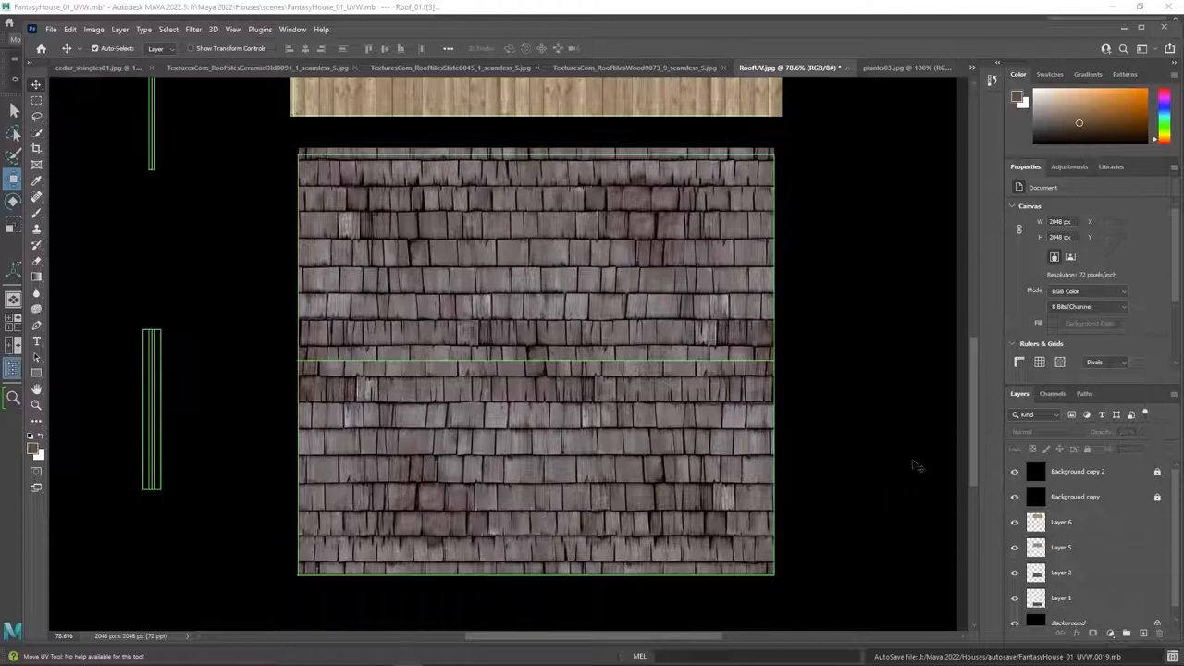
# - Swap the black background layers for a plain grey backdrop behind the textures
pyautogui.click(1069, 612)
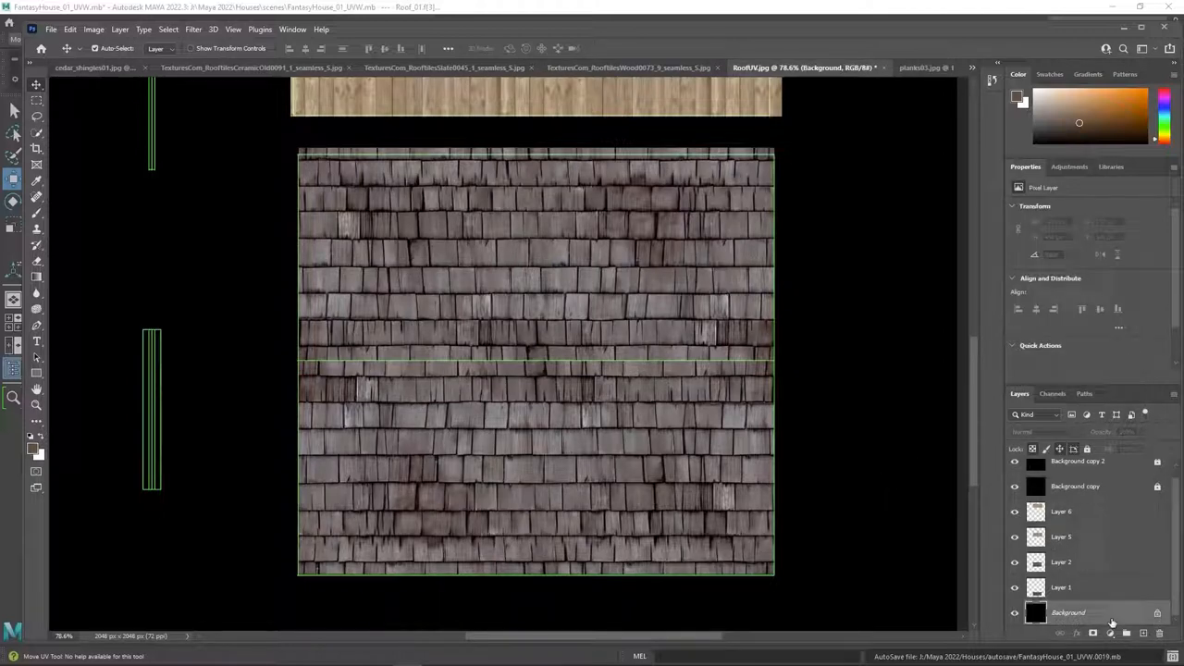
pyautogui.click(1125, 633)
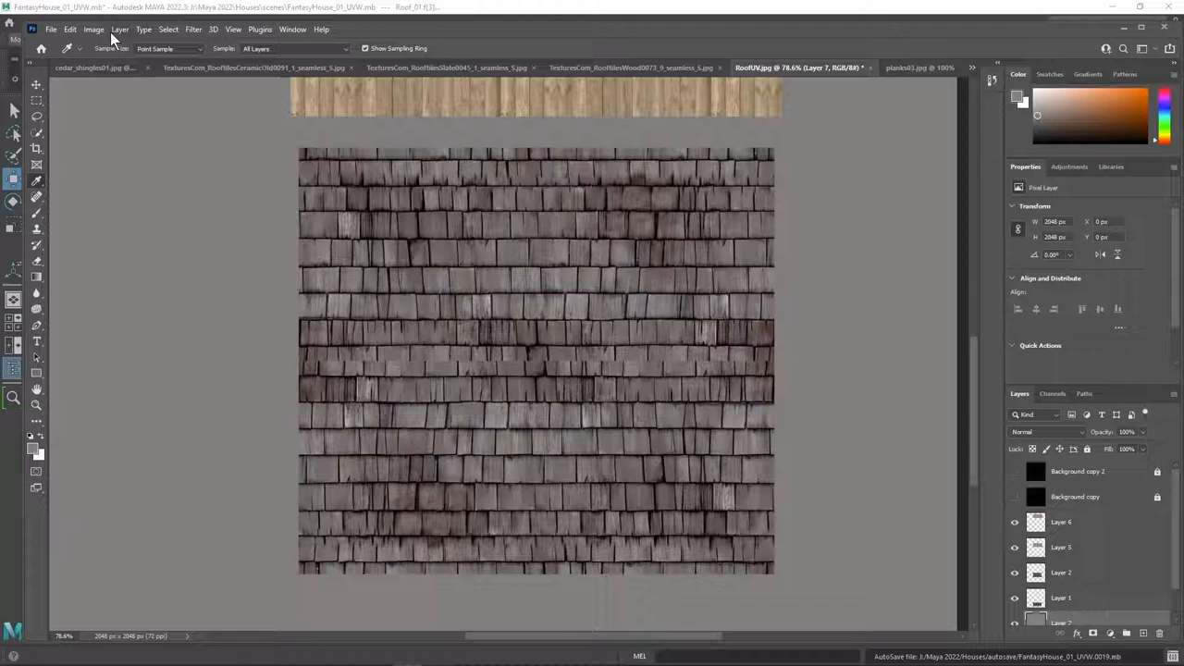
# - Export the combined roof texture as a JPG via File > Export
pyautogui.click(52, 30)
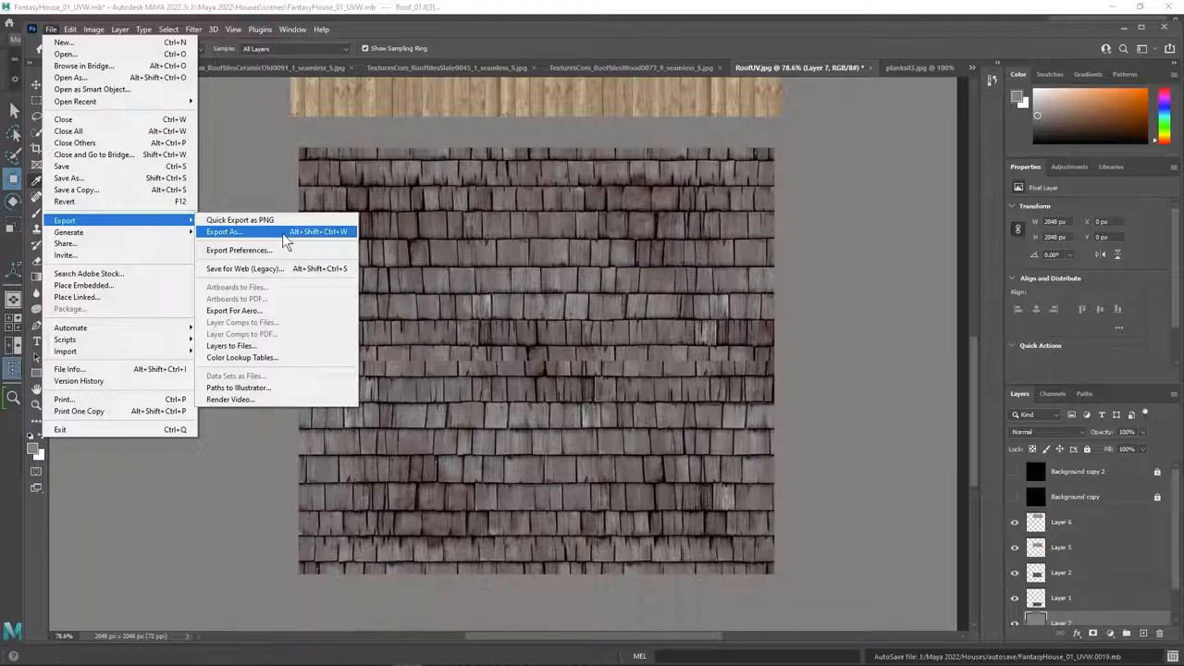
pyautogui.click(222, 231)
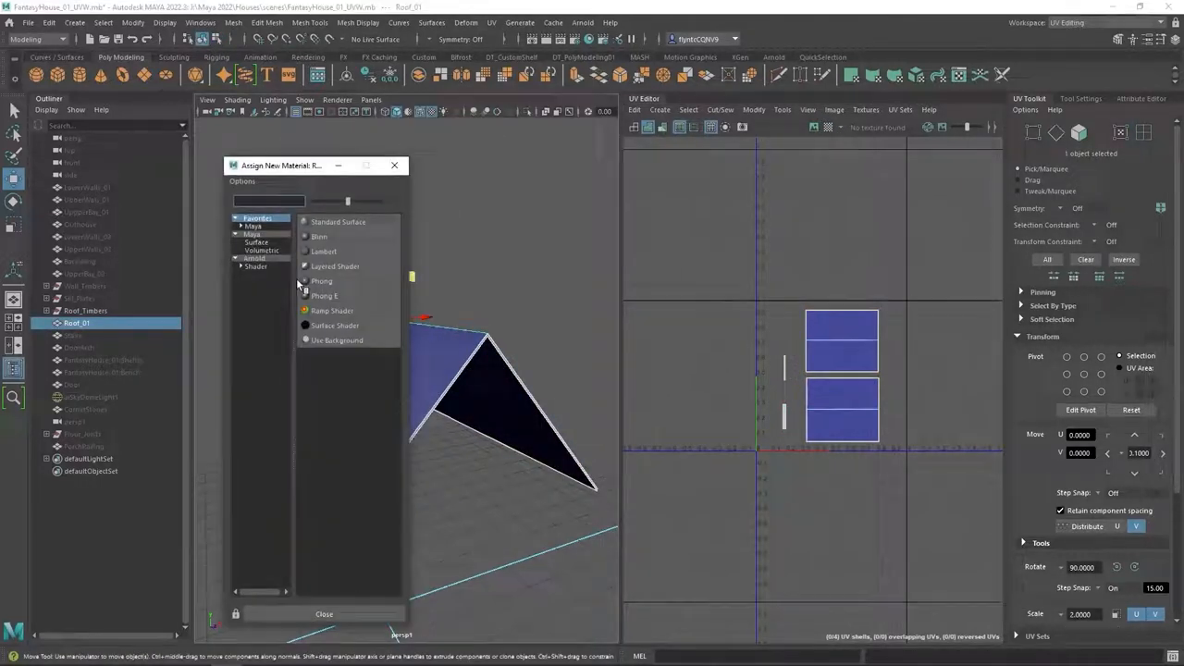
# - Assign an aiStandardSurface to the roof with Roof_albedo.jpg as its base colour file texture
pyautogui.click(338, 222)
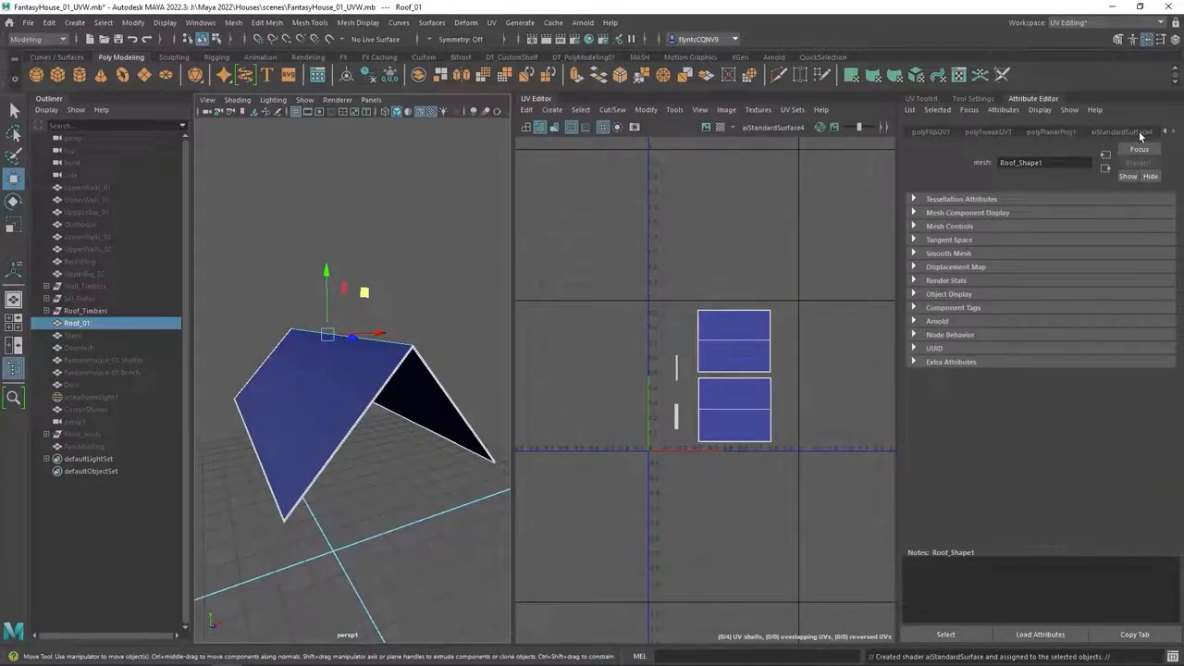
pyautogui.click(1121, 131)
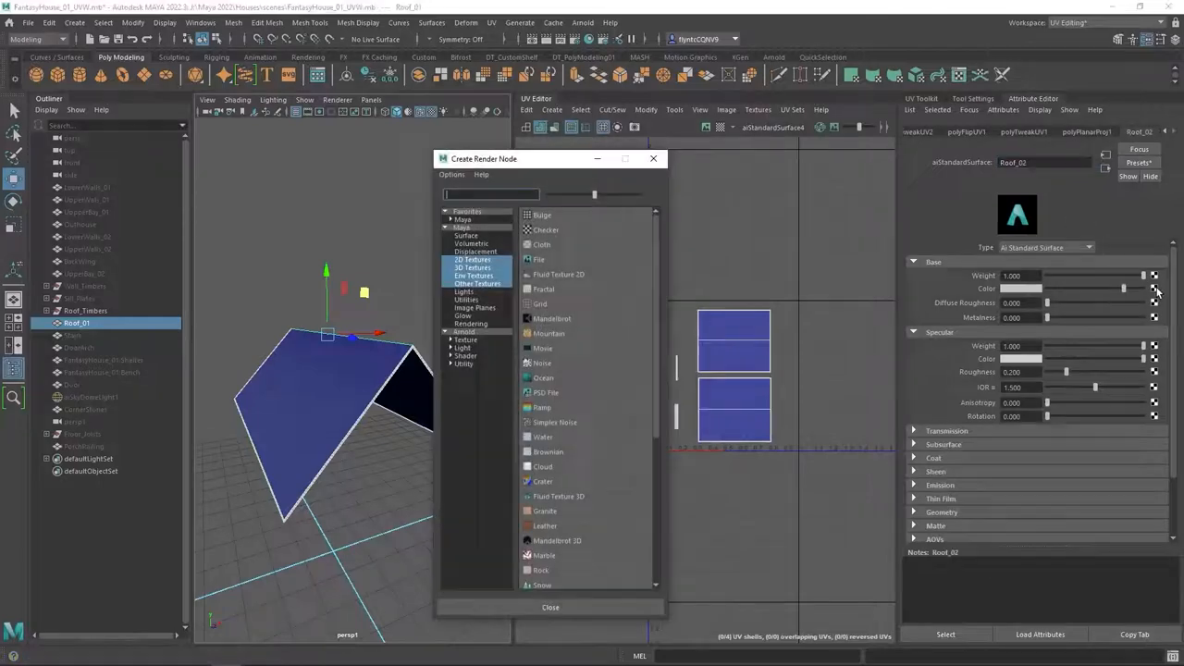
pyautogui.click(538, 259)
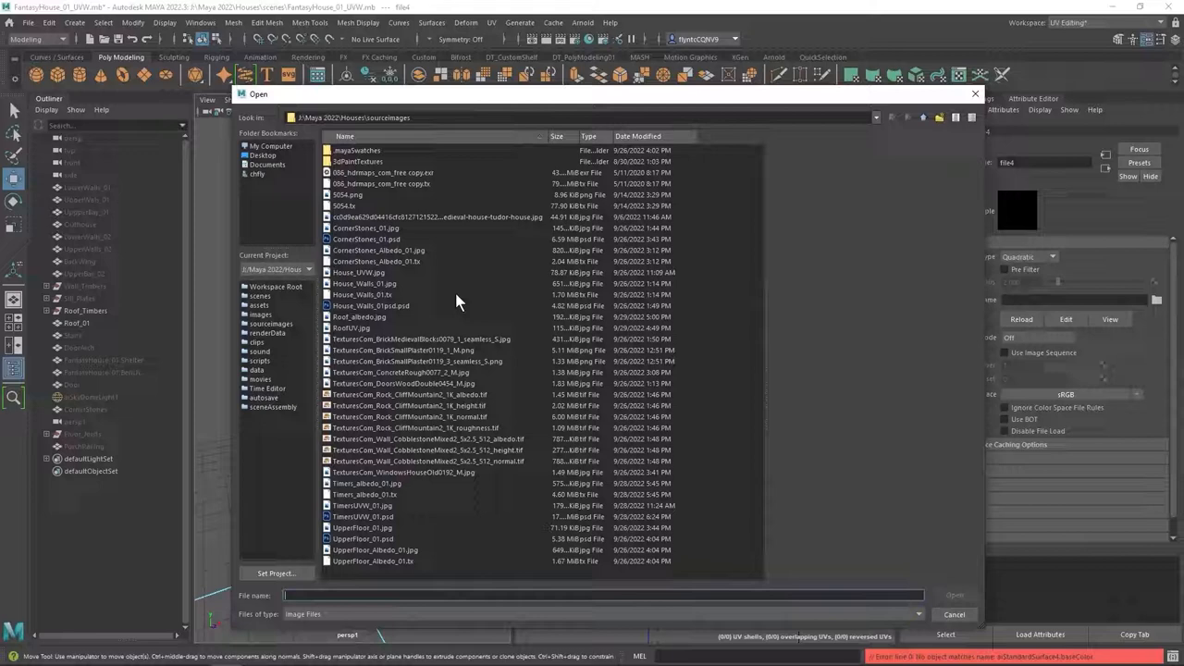
pyautogui.moveTo(385, 535)
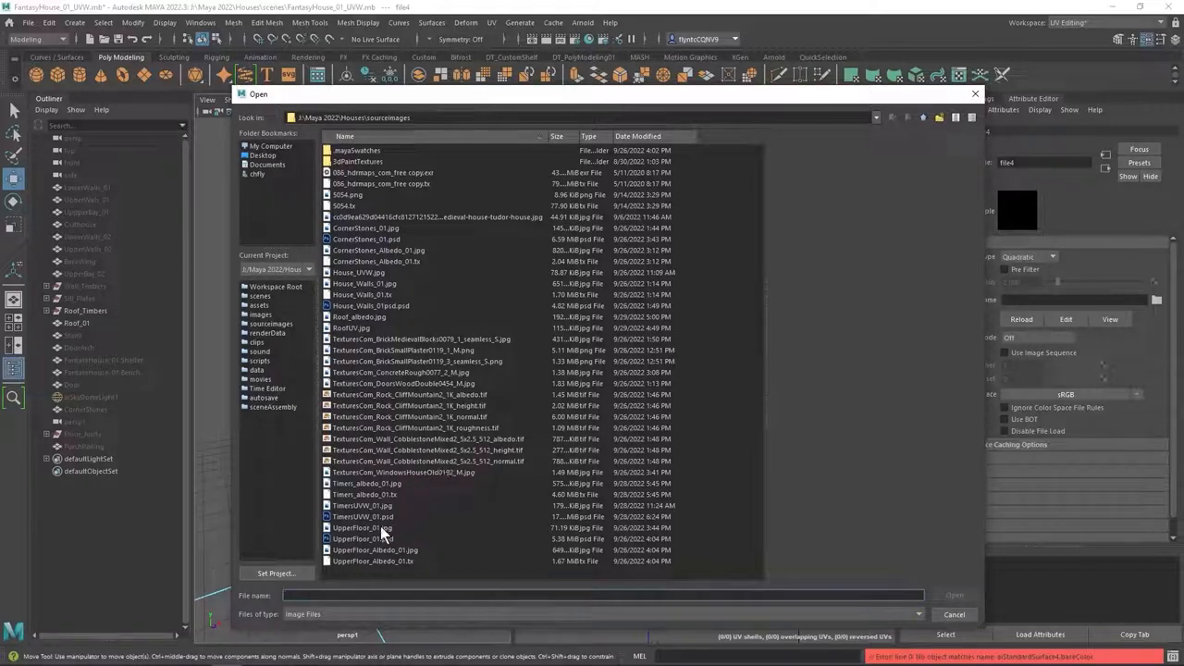
pyautogui.click(359, 316)
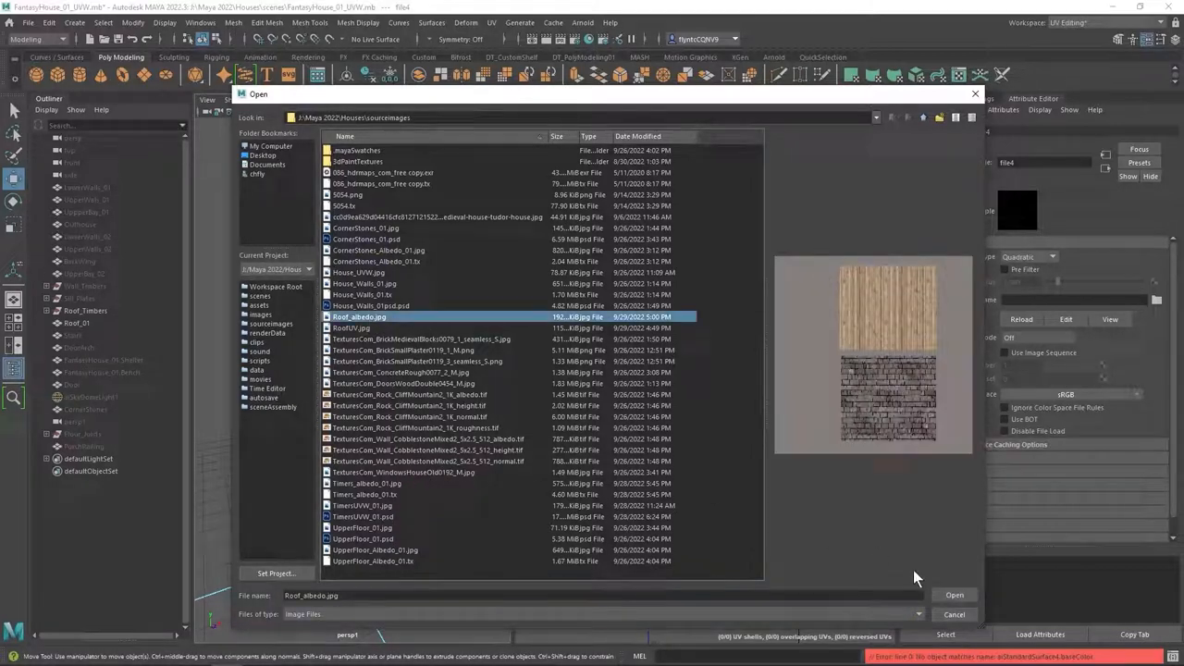
pyautogui.click(954, 596)
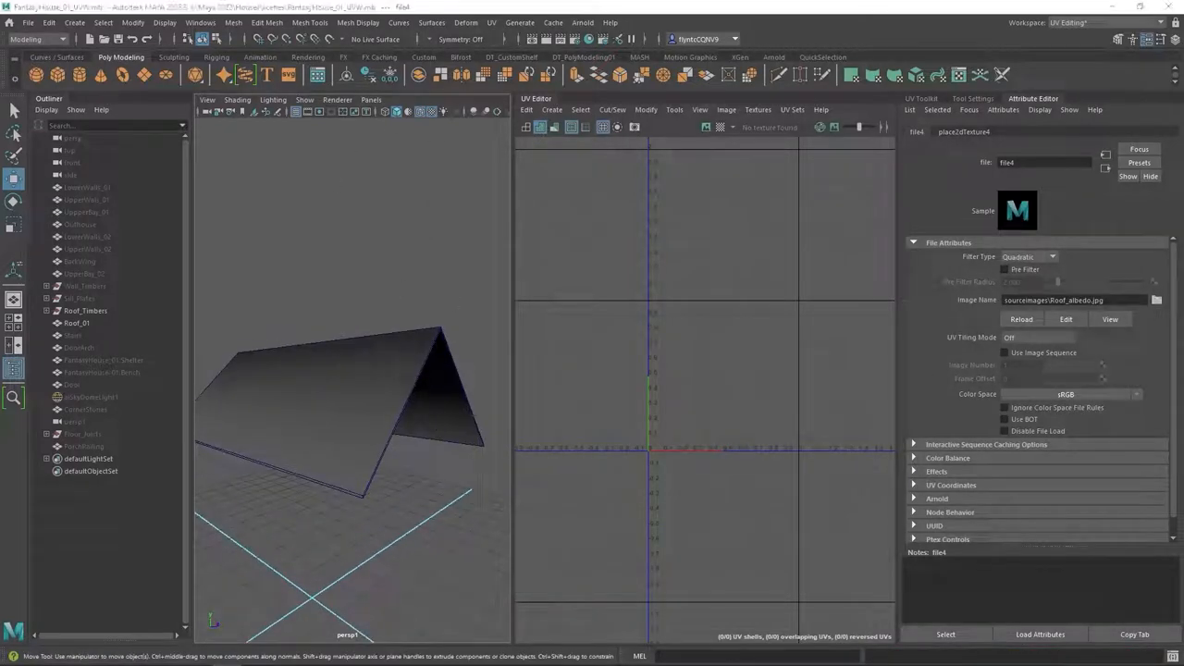
# - Enable textured display so the roof shows the shingles, and view the image in the UV Editor
pyautogui.click(1156, 300)
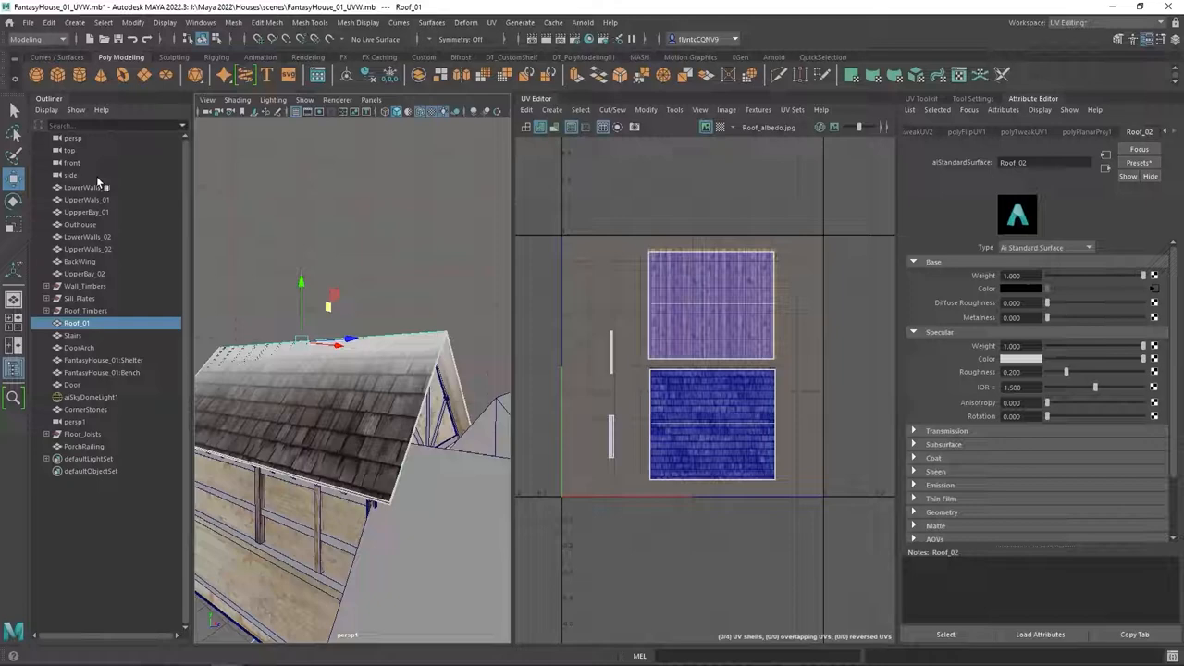
pyautogui.click(85, 200)
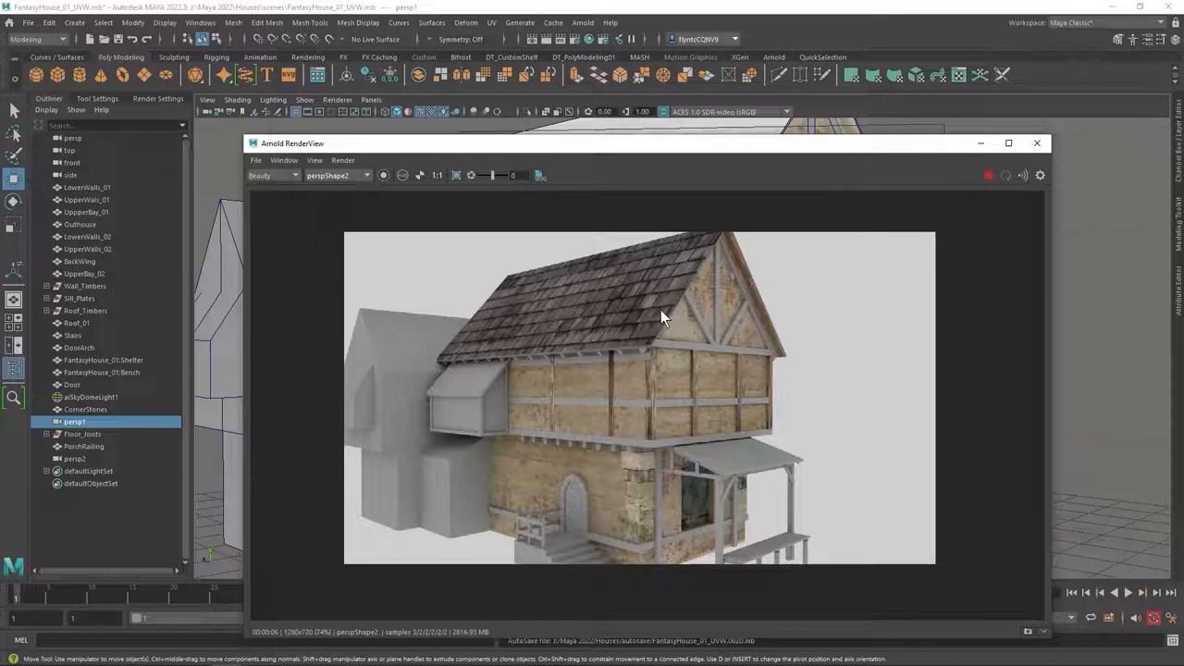
pyautogui.moveTo(518, 309)
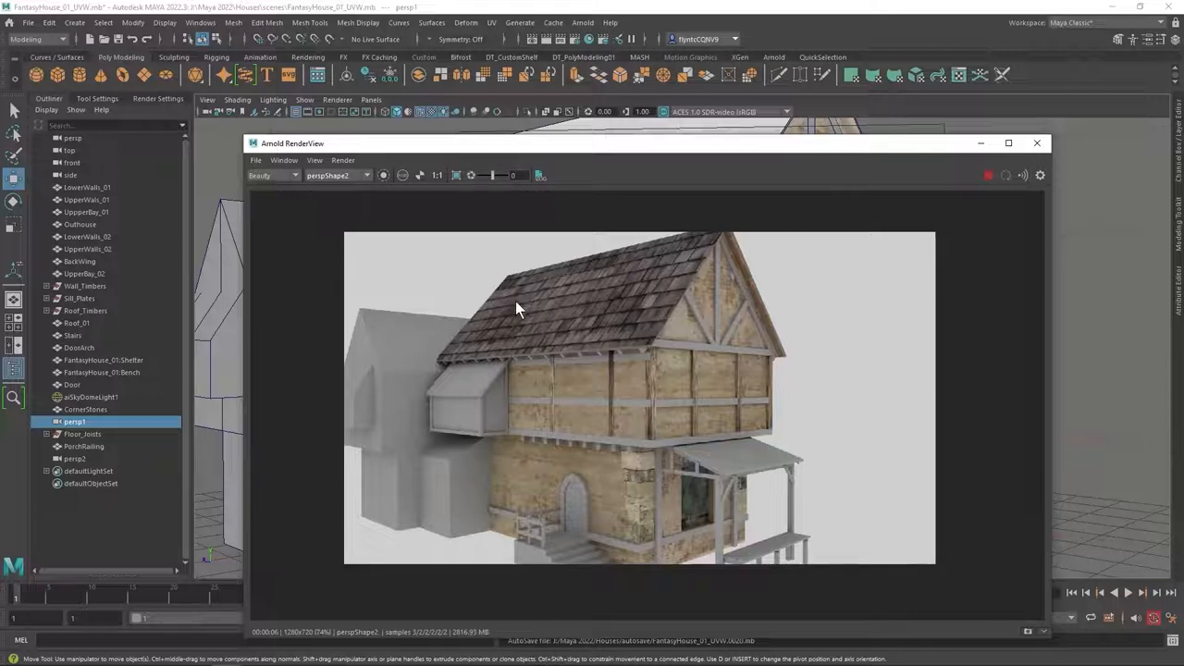
pyautogui.moveTo(507, 319)
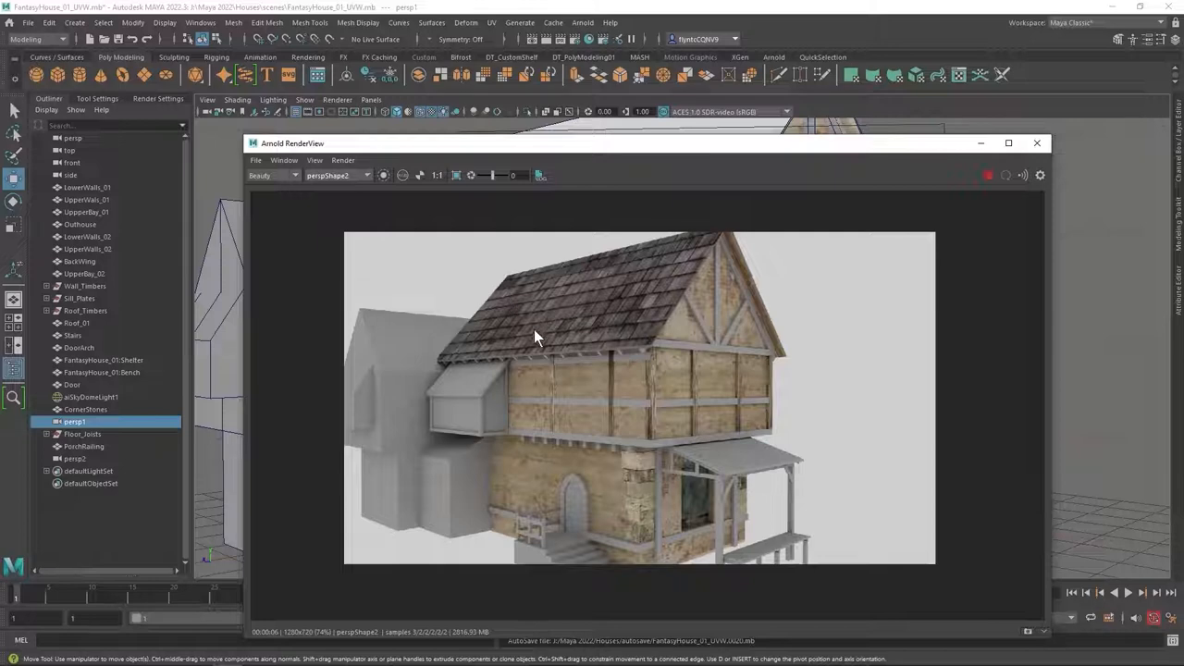
pyautogui.moveTo(499, 323)
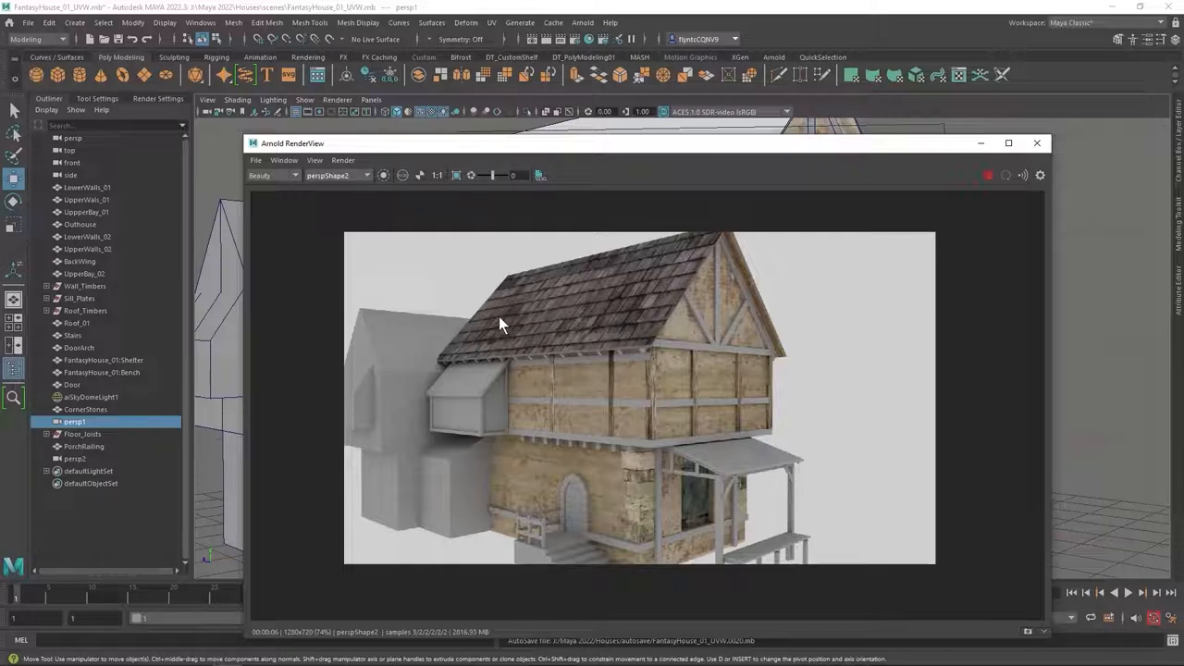
pyautogui.moveTo(514, 305)
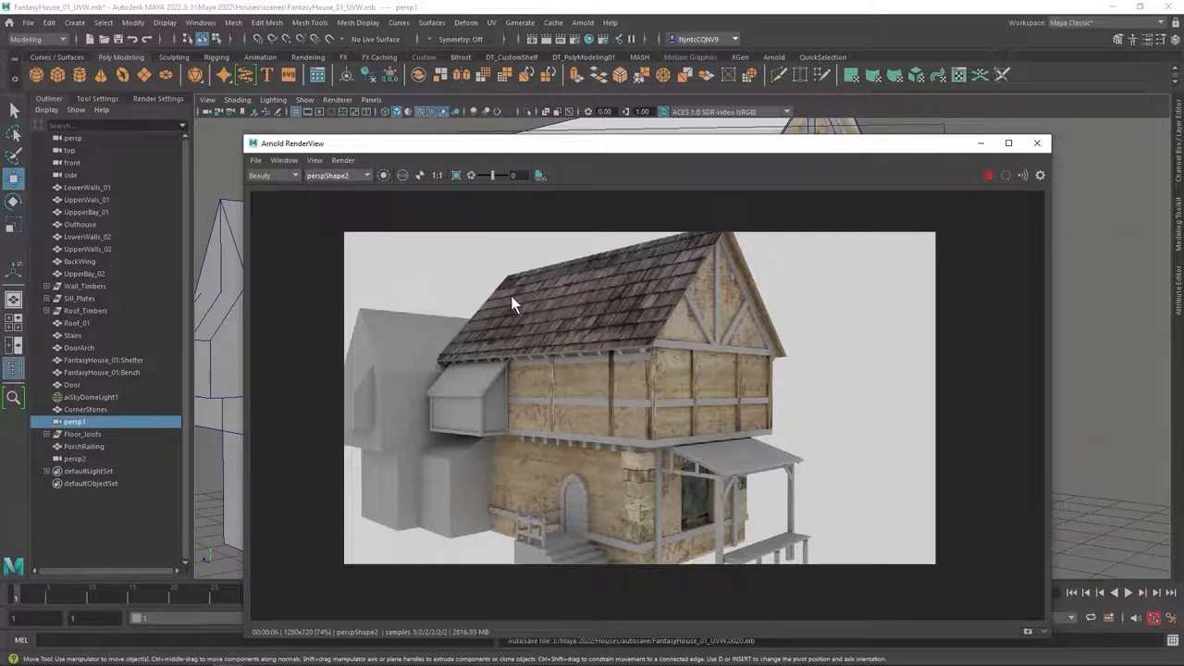